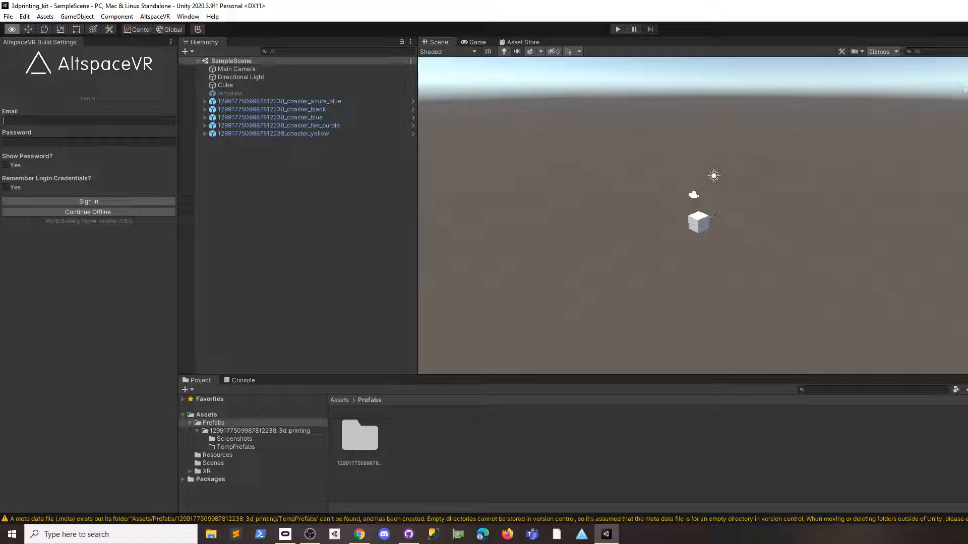
{"action": "mouse_move", "coordinate": [627, 301]}
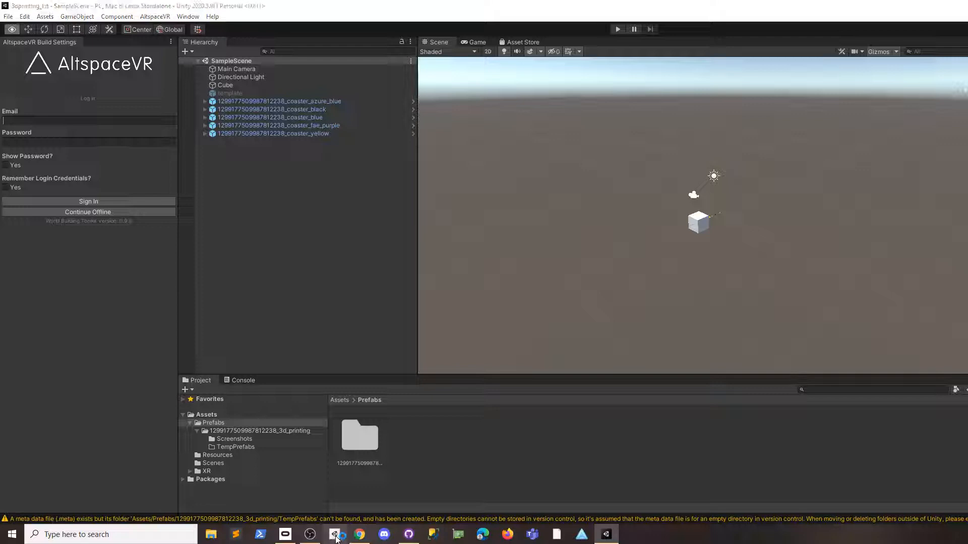
Open the Coasters kit project from Unity Hub and close the AltspaceVR Build Settings tab
{"action": "left_click", "coordinate": [334, 534]}
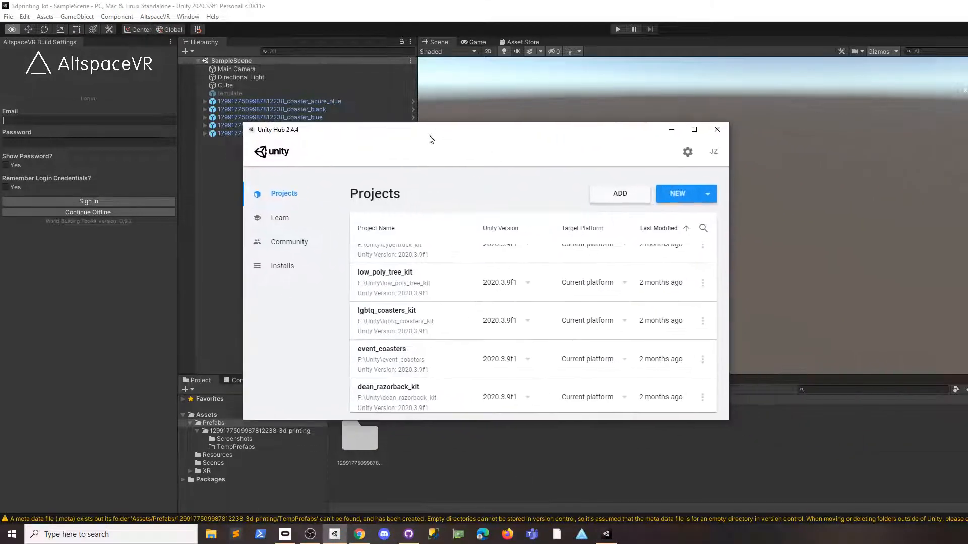
{"action": "scroll", "scroll_direction": "down", "scroll_amount": 3}
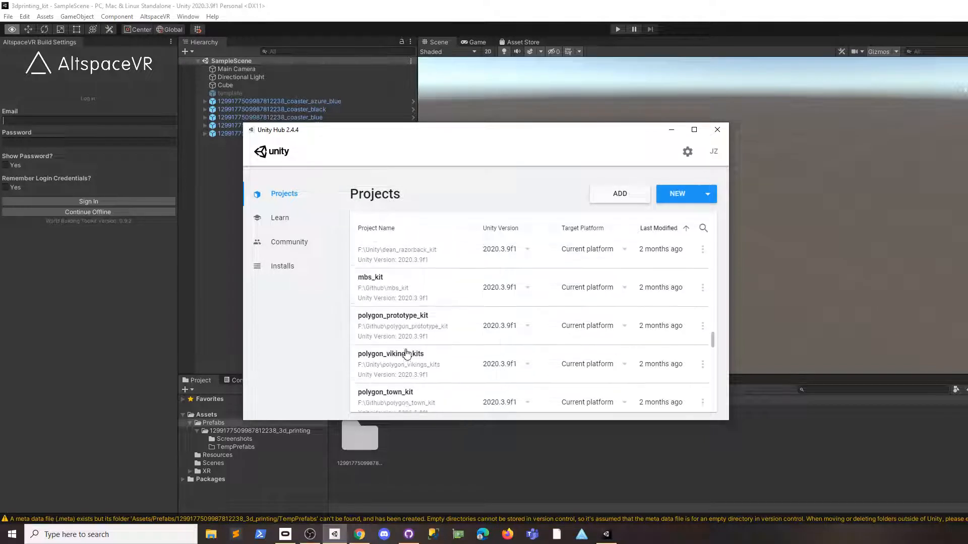
{"action": "scroll", "scroll_direction": "down", "scroll_amount": 3}
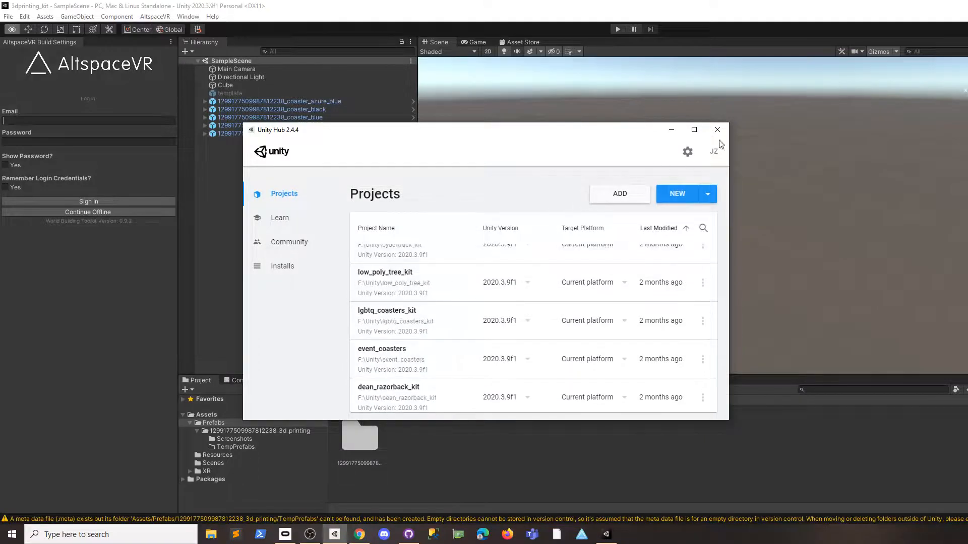
{"action": "left_click", "coordinate": [716, 130]}
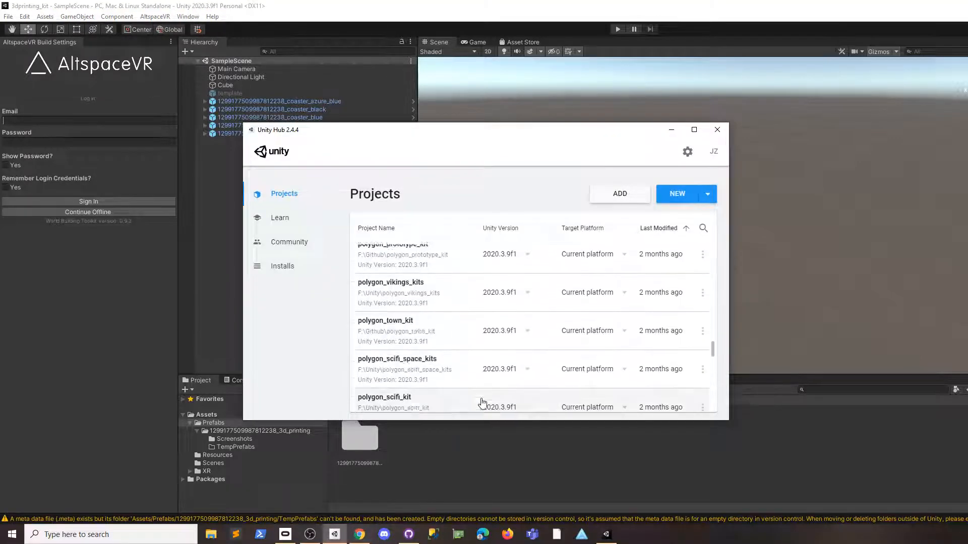
{"action": "scroll", "scroll_direction": "down", "scroll_amount": 3}
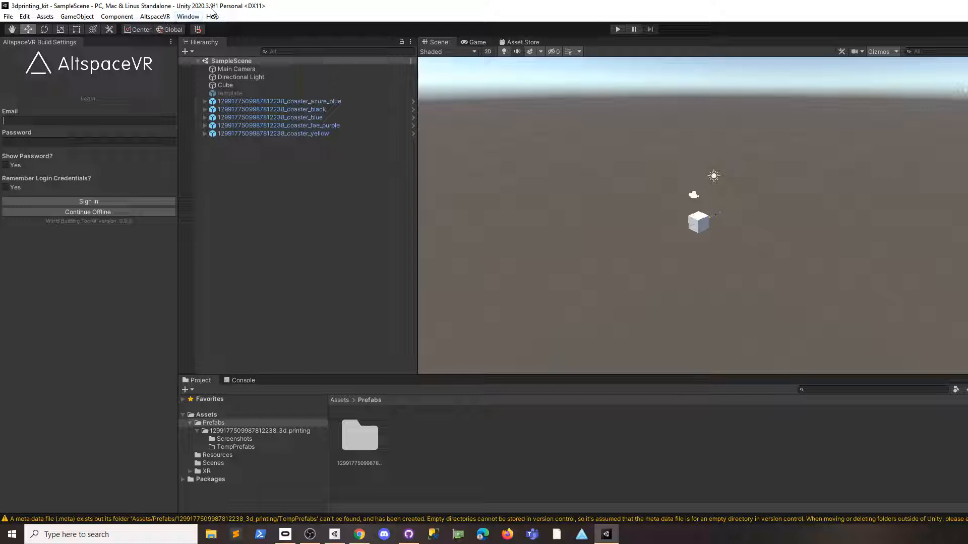
{"action": "left_click", "coordinate": [89, 120]}
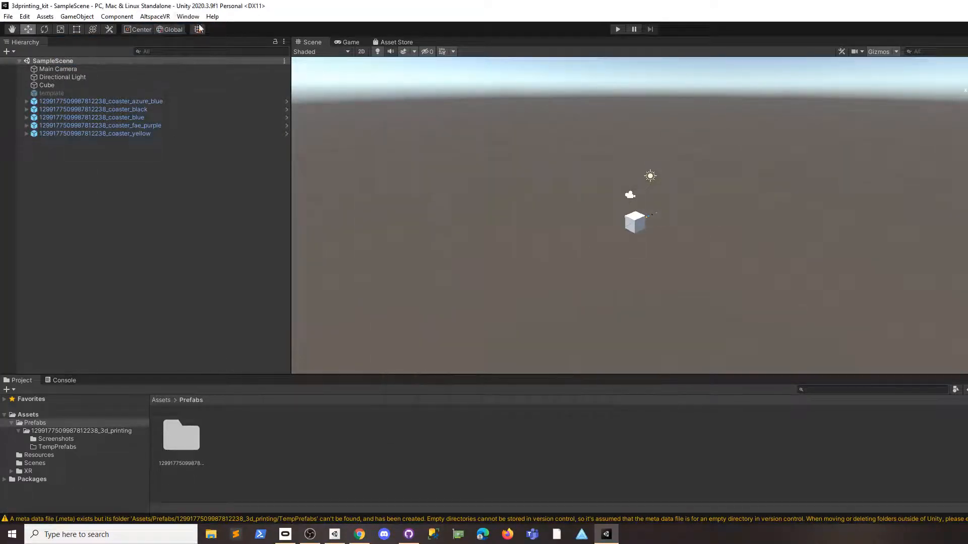
Remove the AltspaceVR Uploader 0.9.2 package from the in-project package list
{"action": "left_click", "coordinate": [189, 16]}
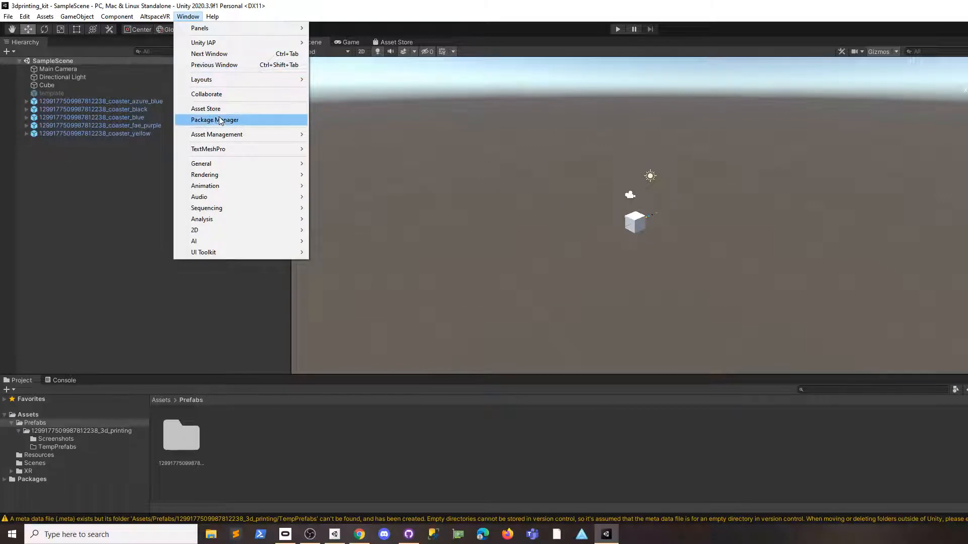
{"action": "mouse_move", "coordinate": [214, 109]}
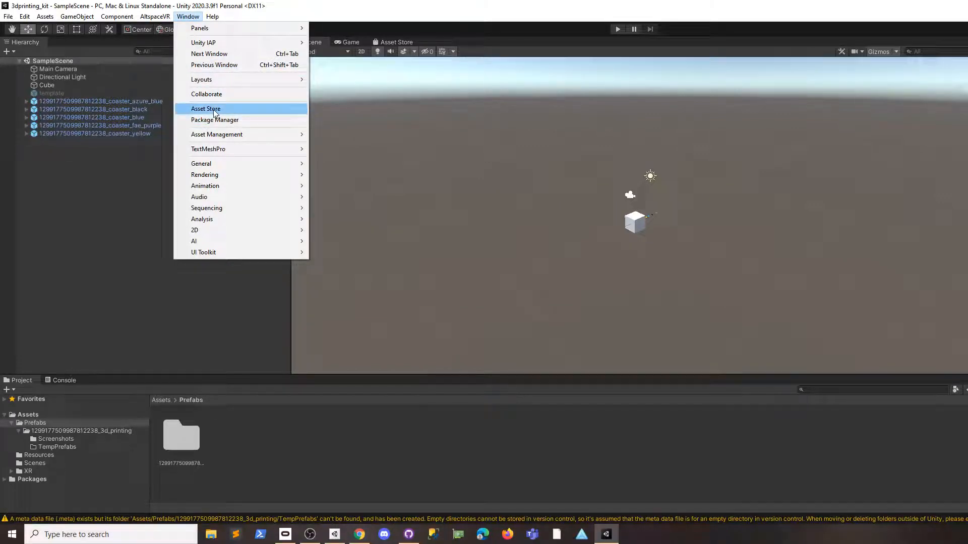
{"action": "mouse_move", "coordinate": [215, 120]}
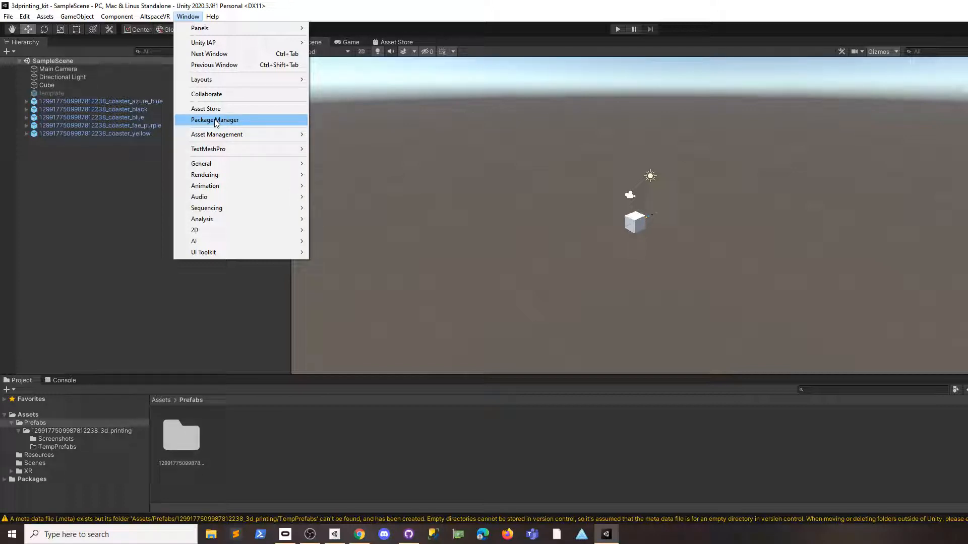
{"action": "left_click", "coordinate": [215, 120]}
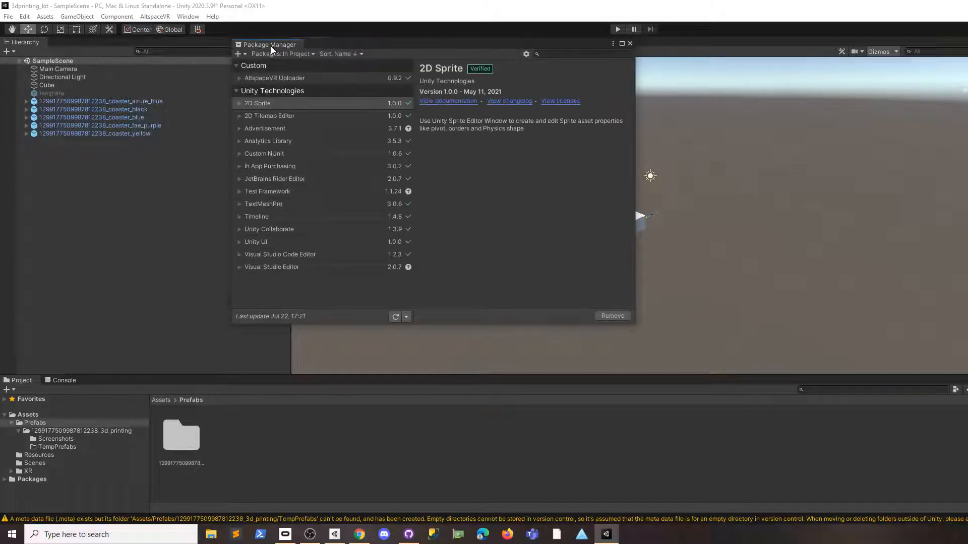
{"action": "mouse_move", "coordinate": [311, 87]}
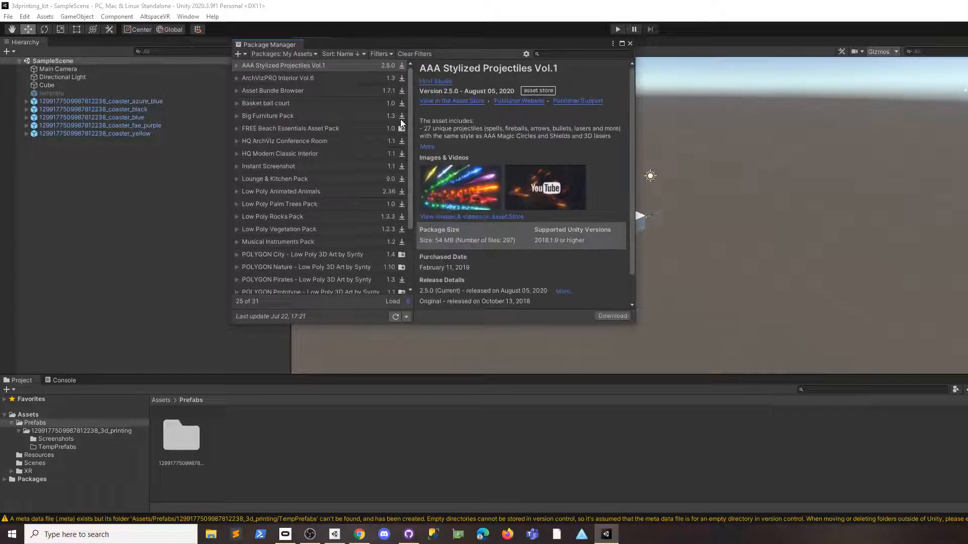
{"action": "left_click", "coordinate": [280, 54]}
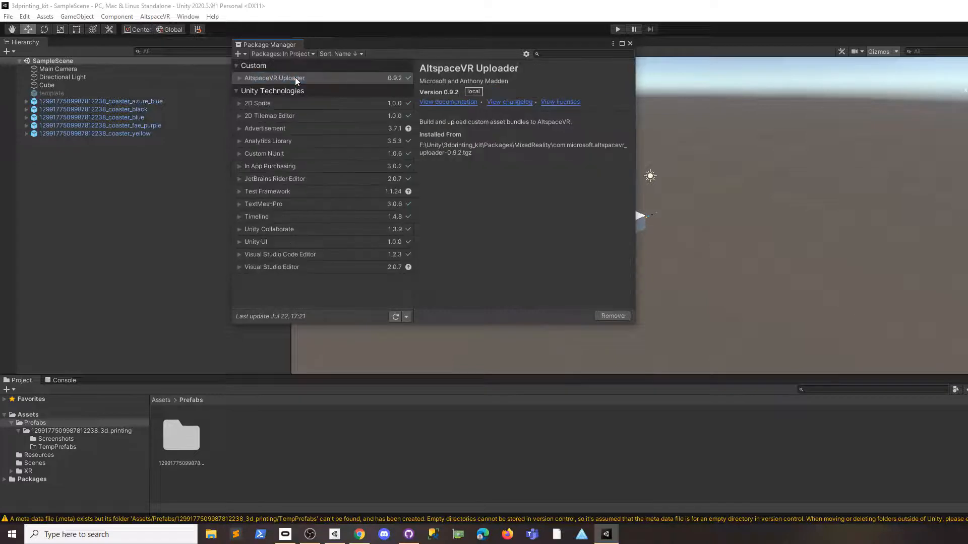
{"action": "left_click", "coordinate": [274, 78]}
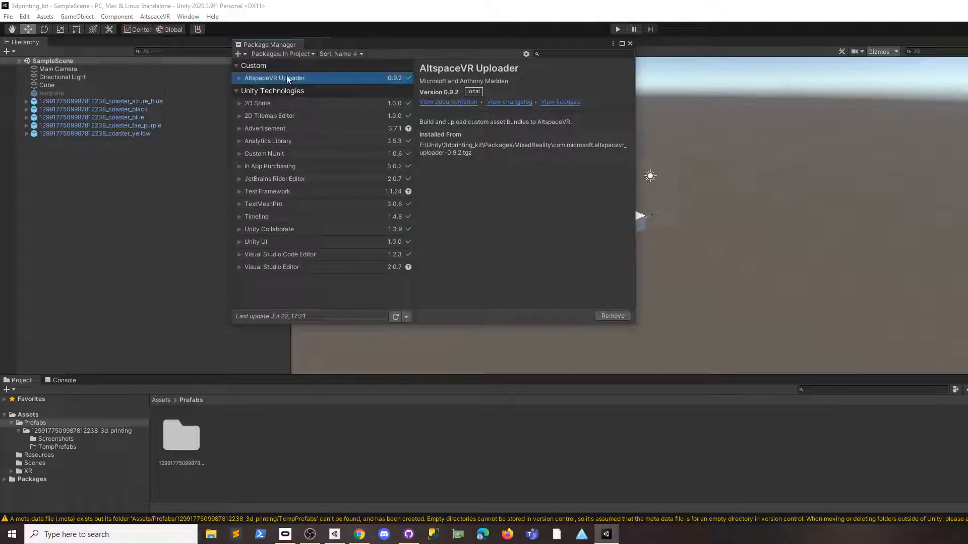
{"action": "mouse_move", "coordinate": [348, 151]}
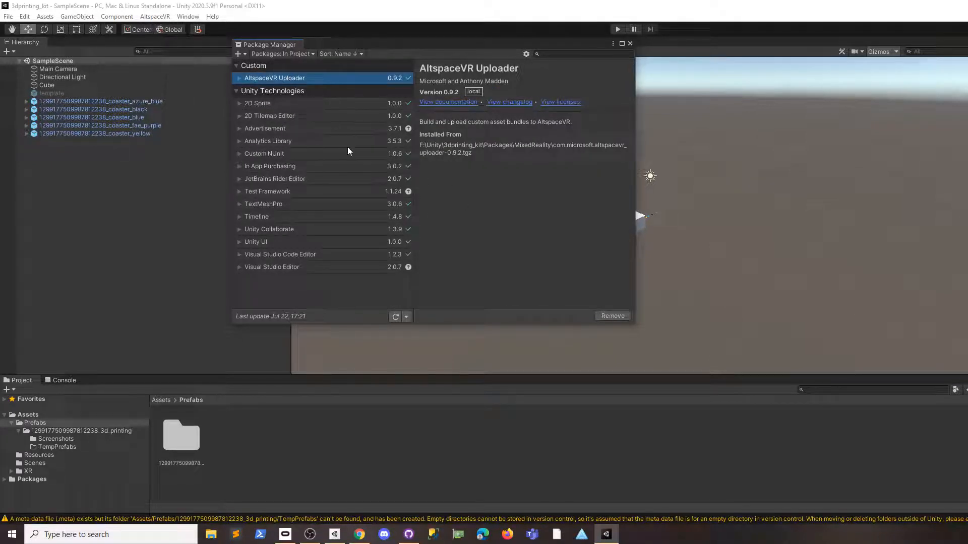
{"action": "left_click", "coordinate": [257, 78]}
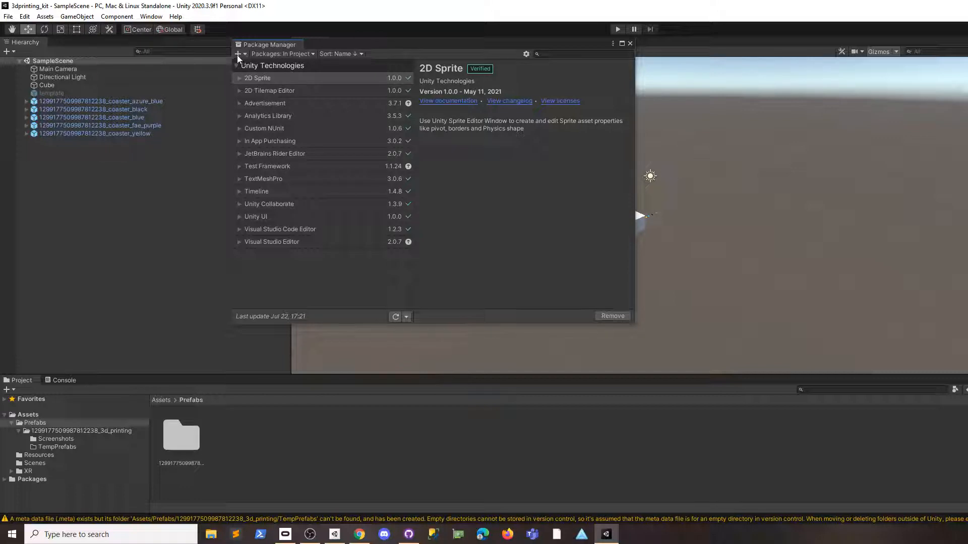
Install com.microsoft.altspacevr_uploader-2.2.4 from the local tarball so it lists under Custom
{"action": "left_click", "coordinate": [238, 53]}
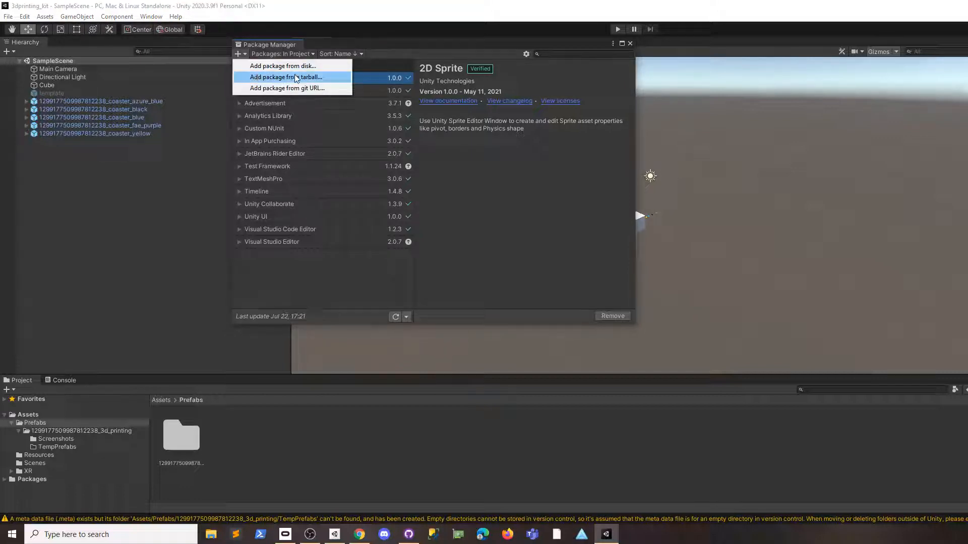
{"action": "left_click", "coordinate": [286, 77]}
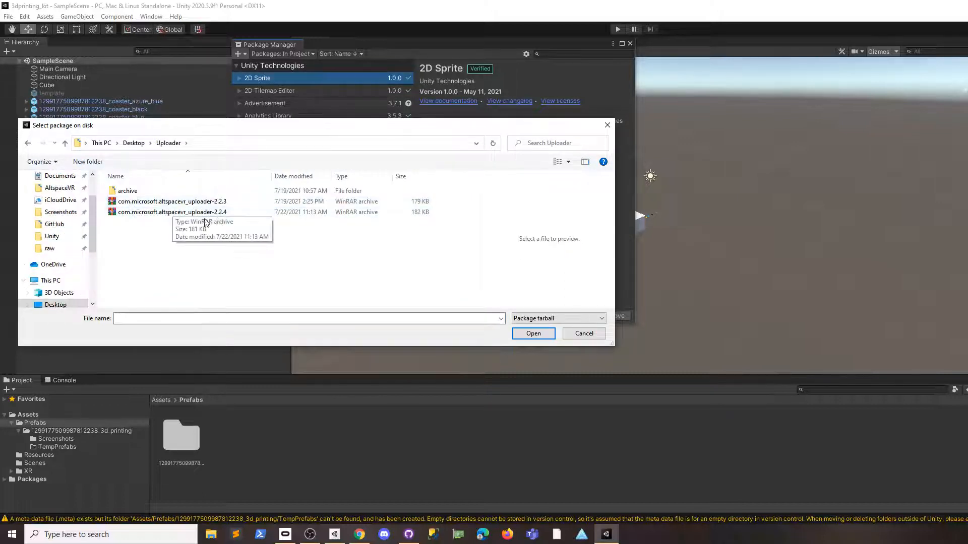
{"action": "left_click", "coordinate": [171, 212]}
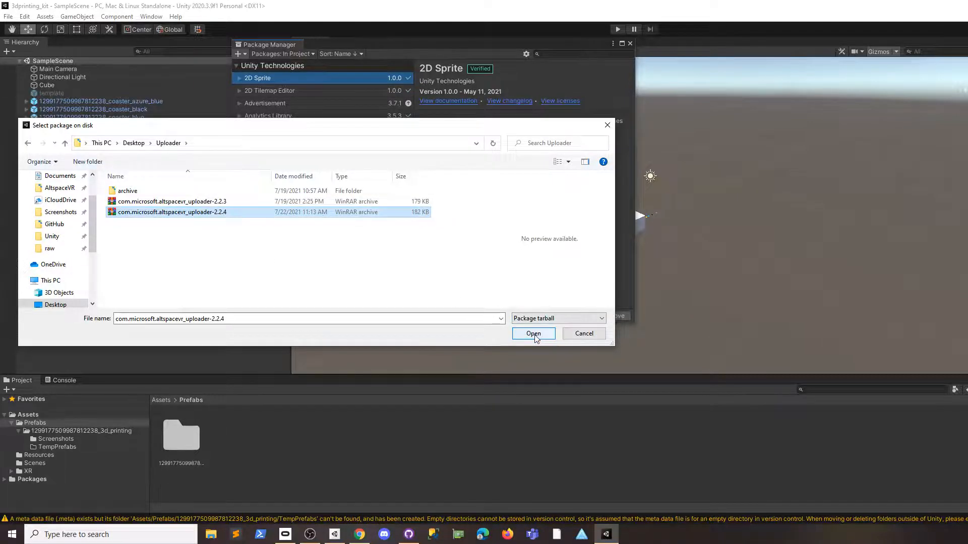
{"action": "left_click", "coordinate": [533, 333]}
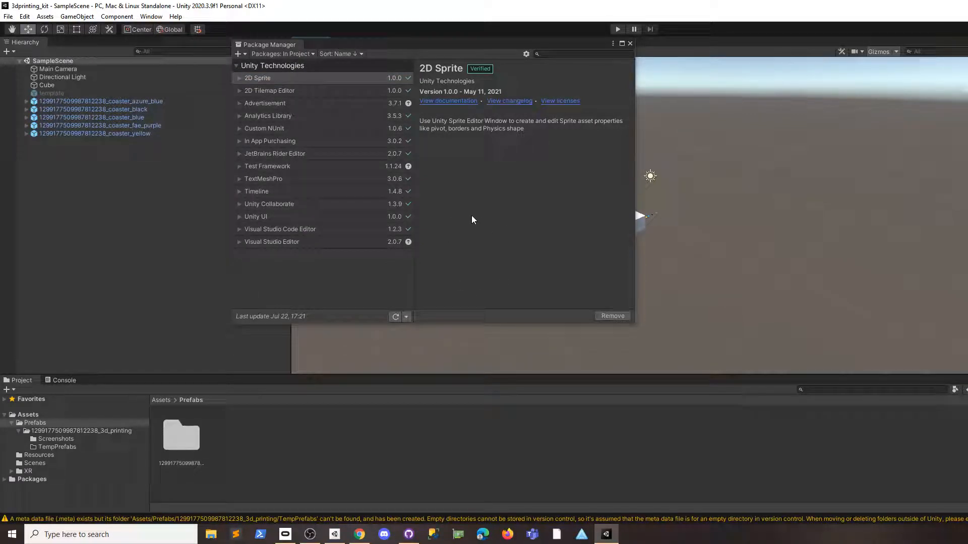
{"action": "mouse_move", "coordinate": [471, 227]}
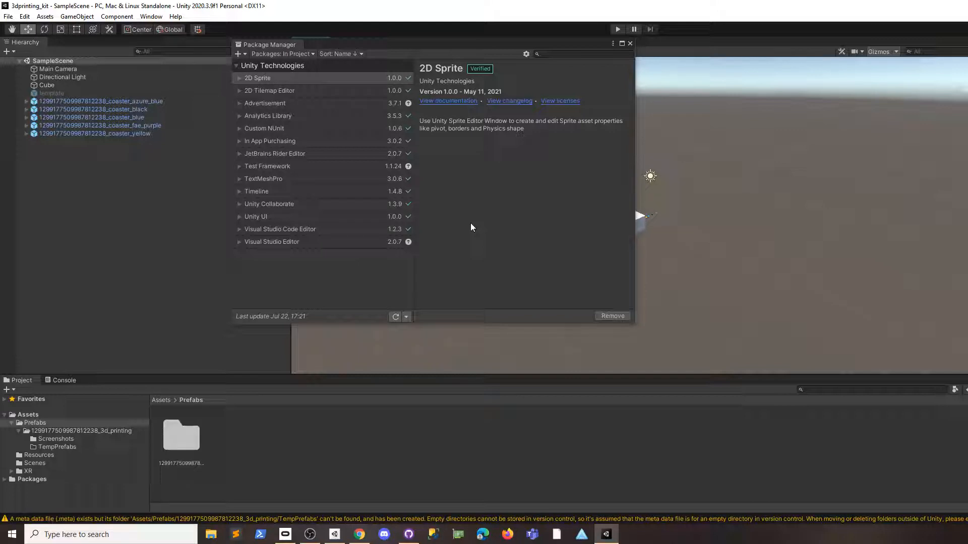
{"action": "mouse_move", "coordinate": [462, 272]}
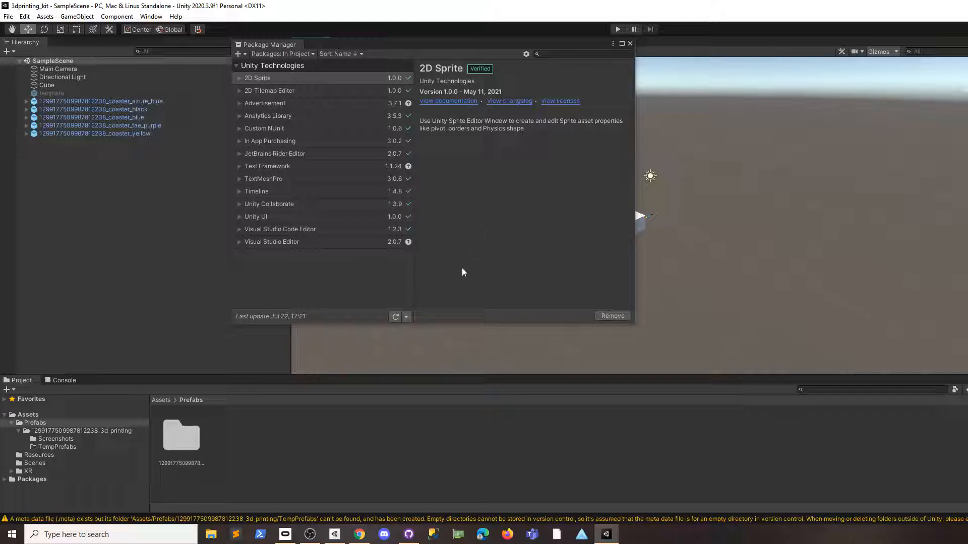
{"action": "mouse_move", "coordinate": [464, 271]}
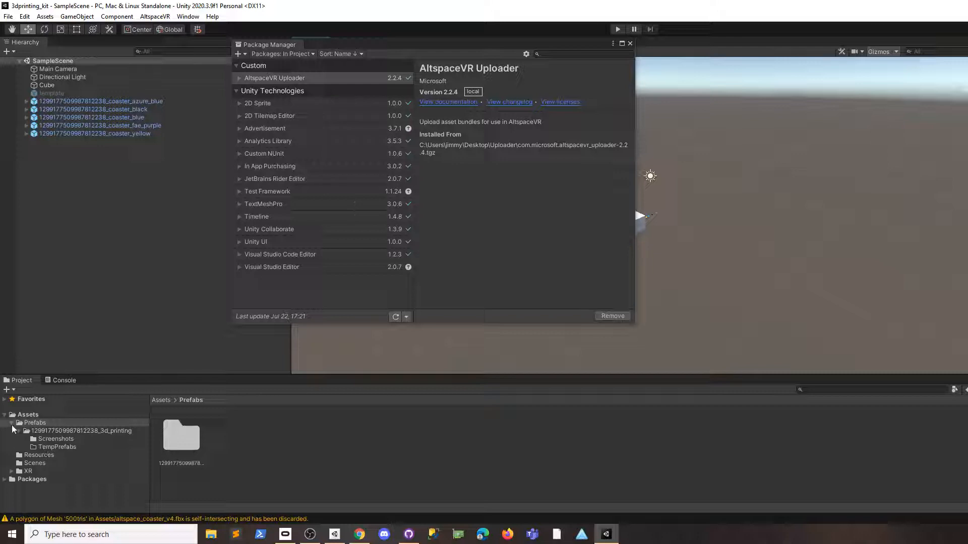
{"action": "left_click", "coordinate": [34, 423]}
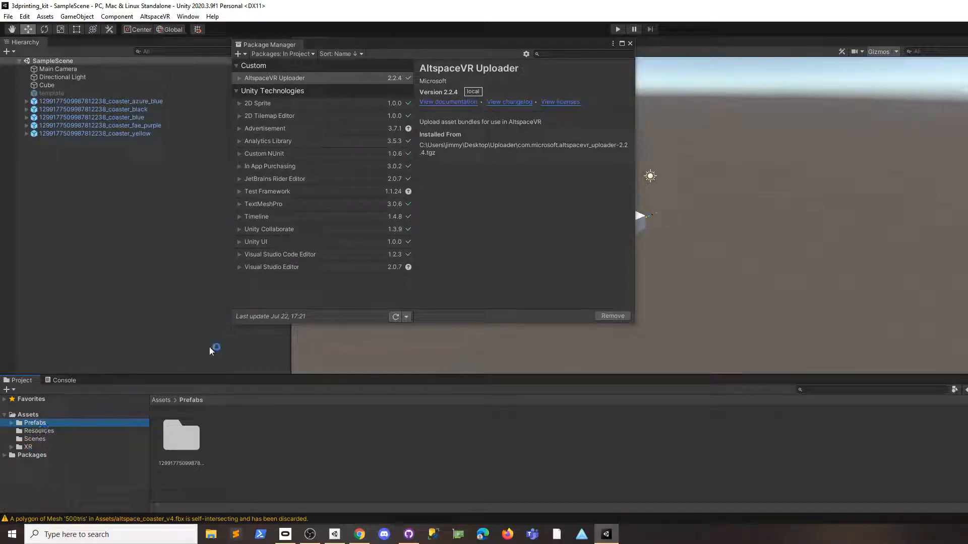
{"action": "mouse_move", "coordinate": [370, 147]}
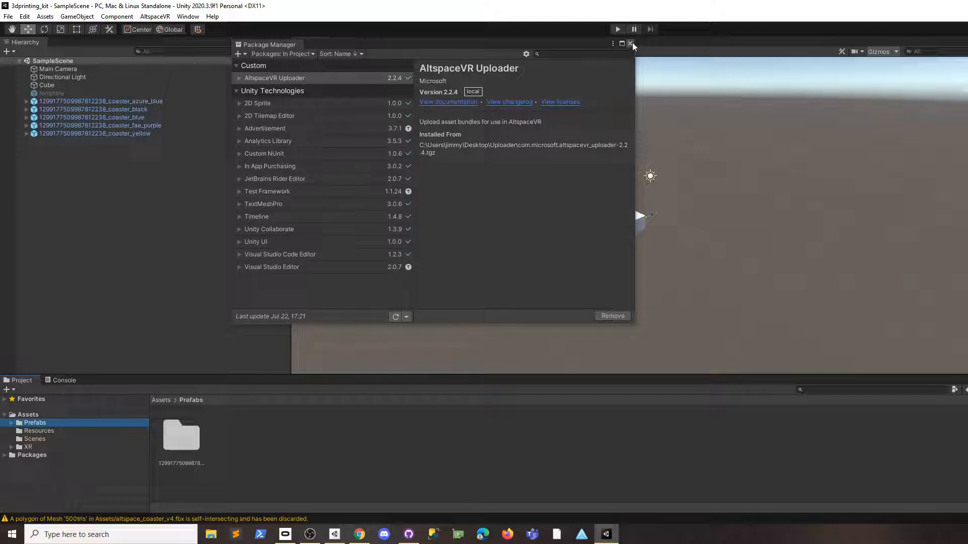
Bring up the AltspaceVR > Kits uploader panel and clear the console warnings
{"action": "left_click", "coordinate": [631, 44]}
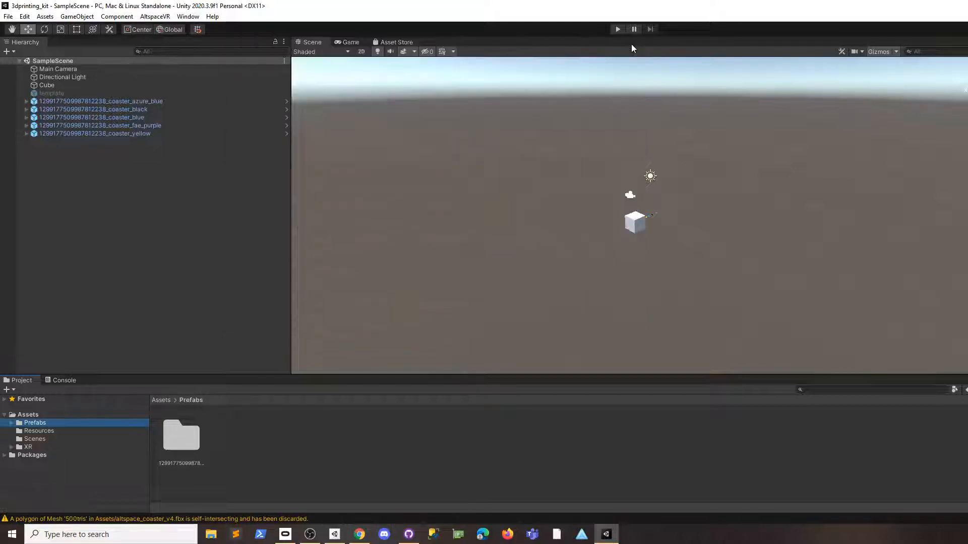
{"action": "left_click", "coordinate": [154, 16]}
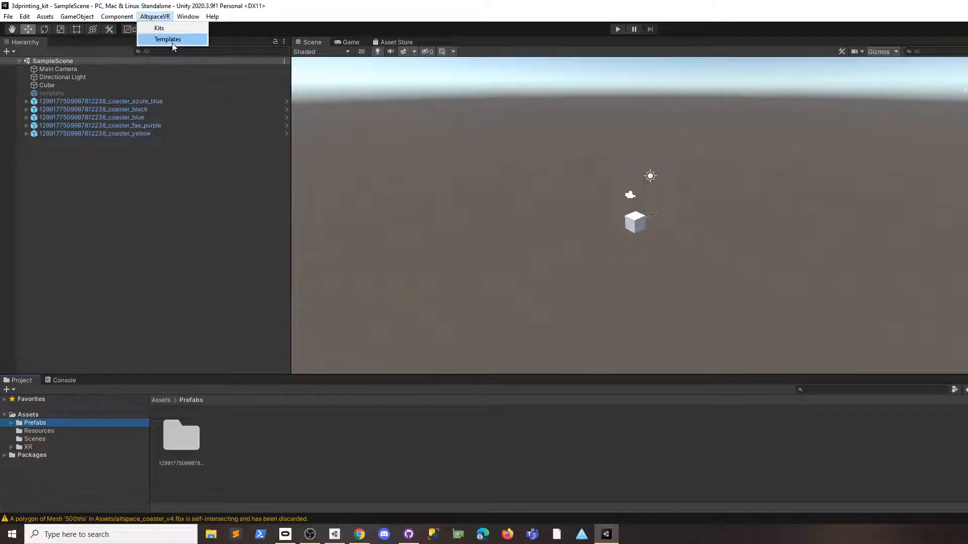
{"action": "left_click", "coordinate": [167, 39]}
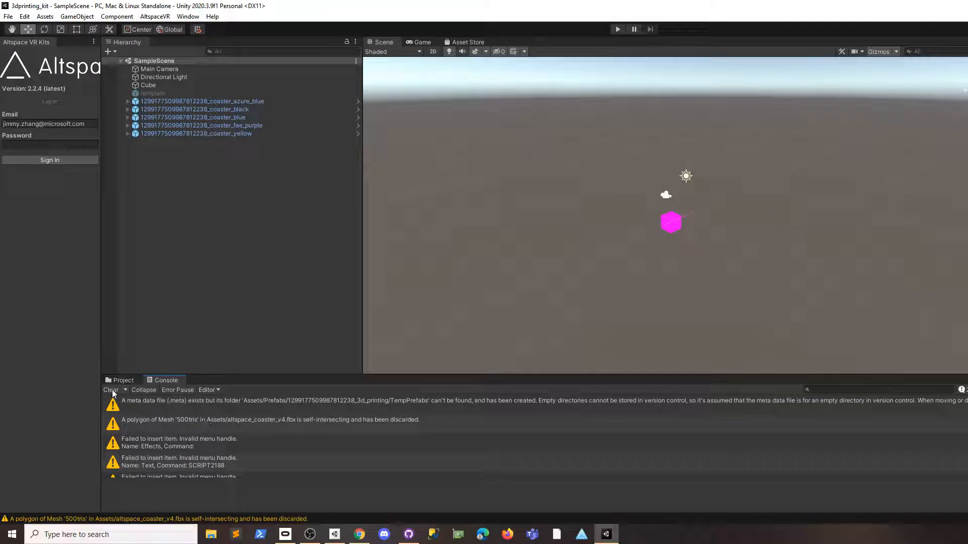
{"action": "left_click", "coordinate": [110, 389]}
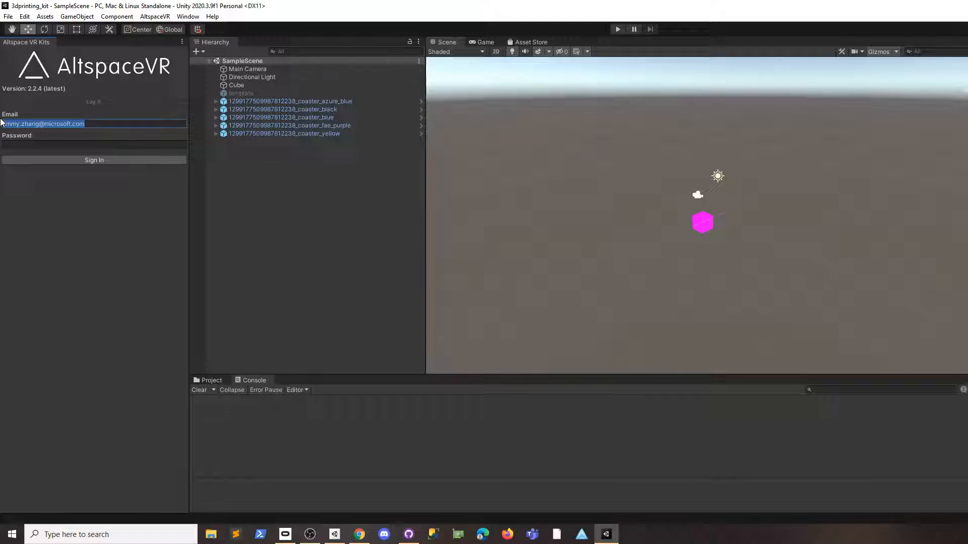
Enter the account password and sign in to AltspaceVR
{"action": "left_click", "coordinate": [94, 144]}
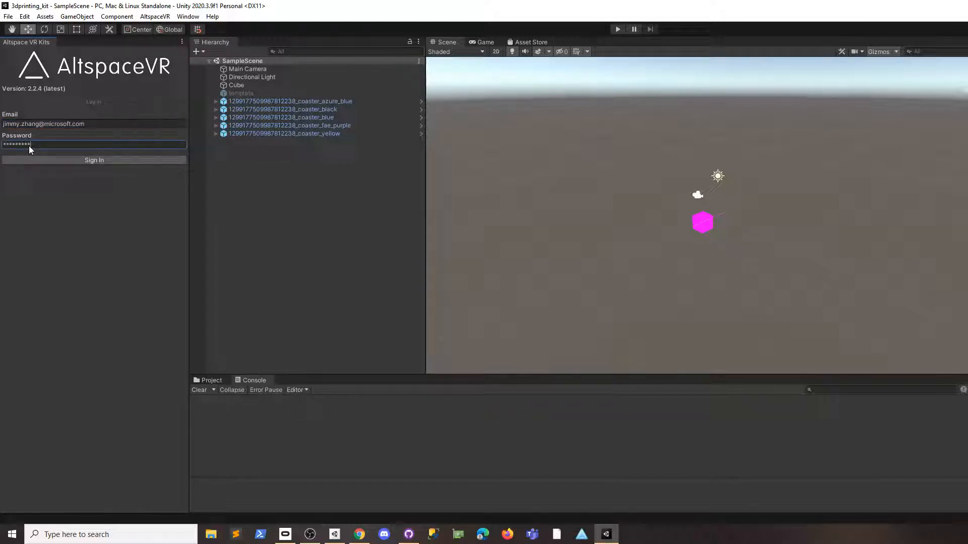
{"action": "type", "text": "••"}
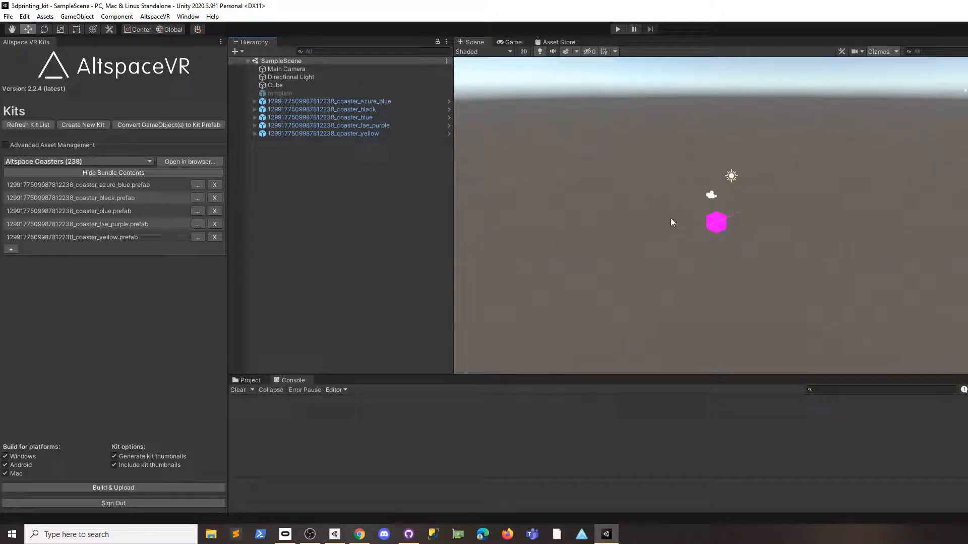
{"action": "left_click", "coordinate": [275, 85]}
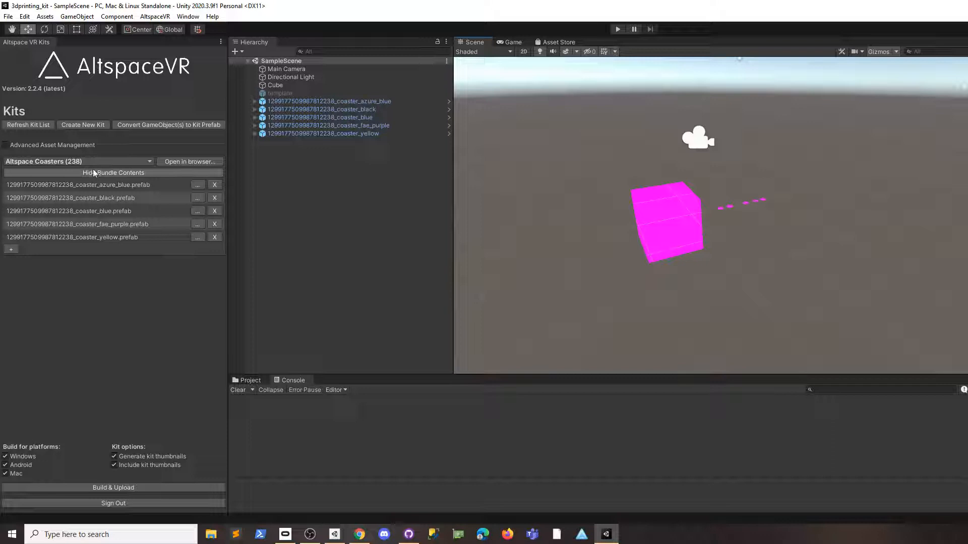
{"action": "left_click", "coordinate": [5, 144]}
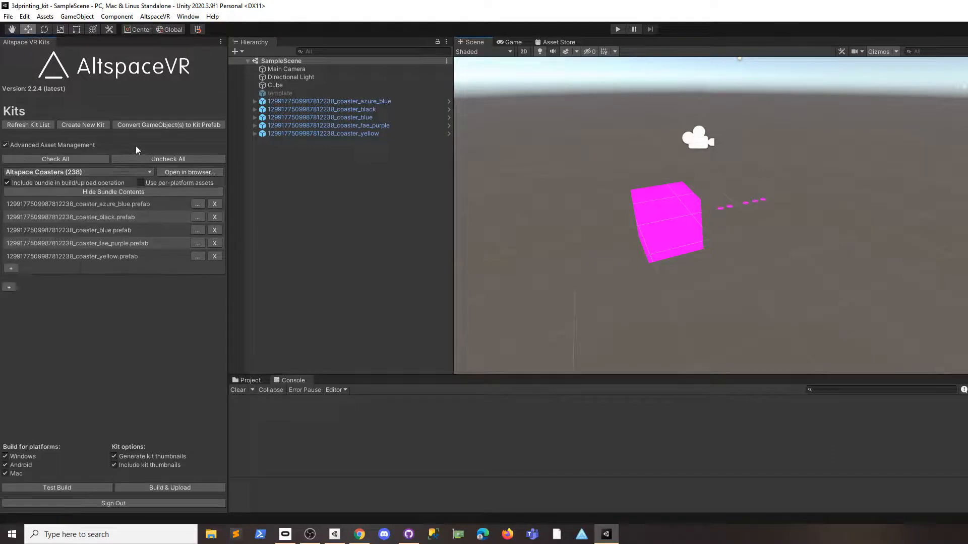
{"action": "left_click", "coordinate": [5, 144]}
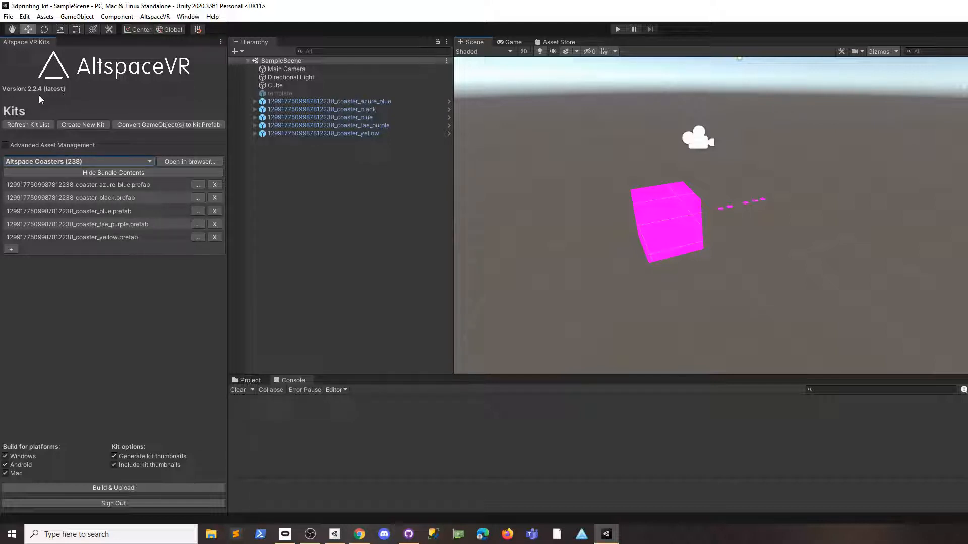
{"action": "mouse_move", "coordinate": [76, 103]}
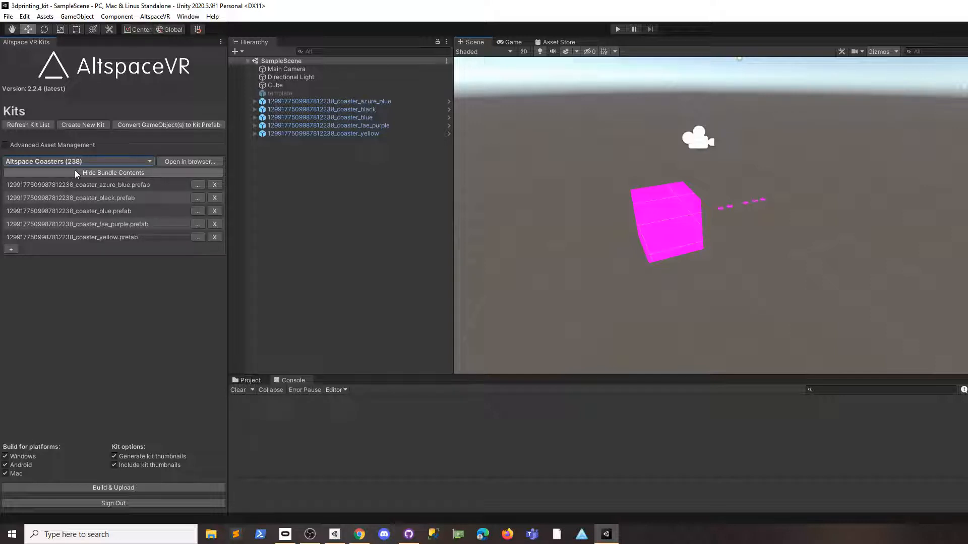
Select the Altspace Coasters (238) kit so its five coaster prefabs are listed
{"action": "left_click", "coordinate": [78, 161]}
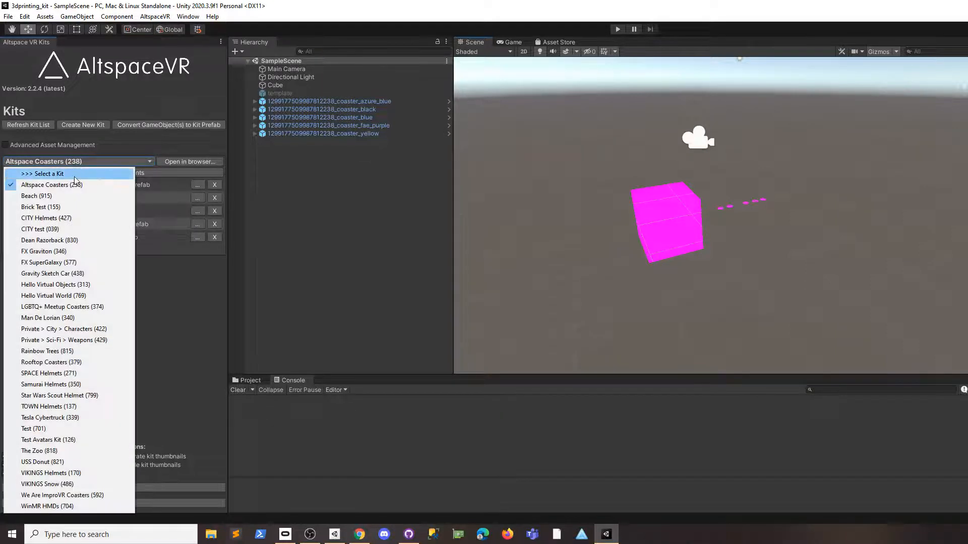
{"action": "left_click", "coordinate": [51, 184]}
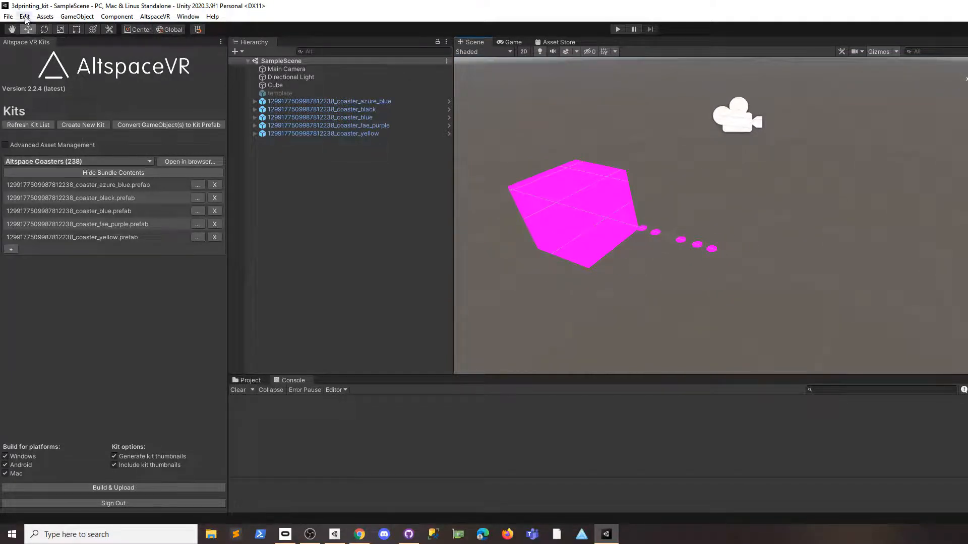
Upgrade all project materials to UniversalRP materials, confirming the overwrite with Proceed
{"action": "left_click", "coordinate": [24, 16]}
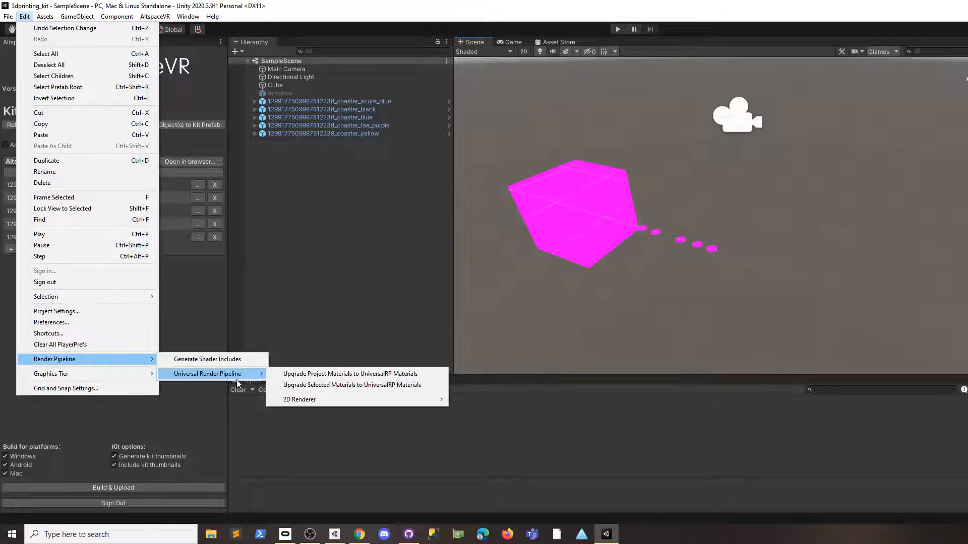
{"action": "left_click", "coordinate": [350, 373]}
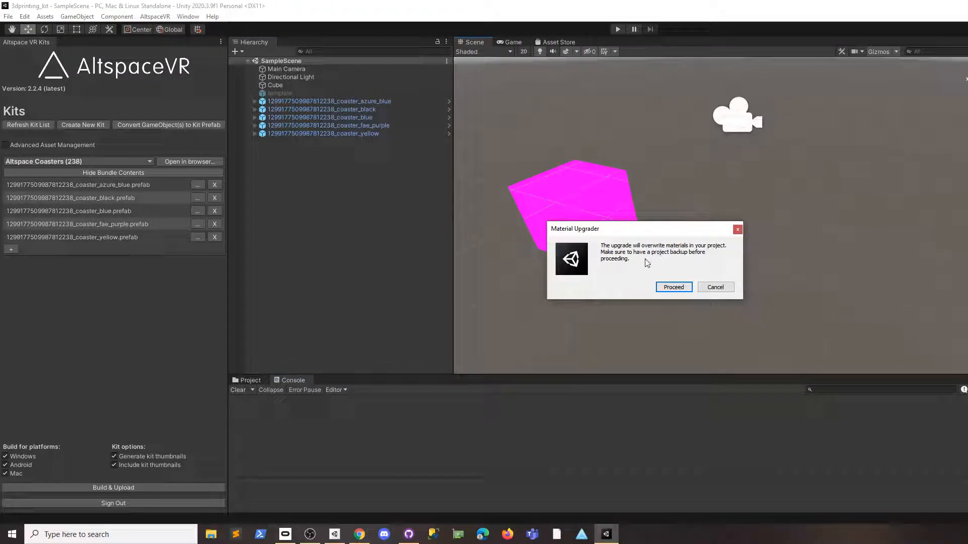
{"action": "left_click", "coordinate": [672, 288]}
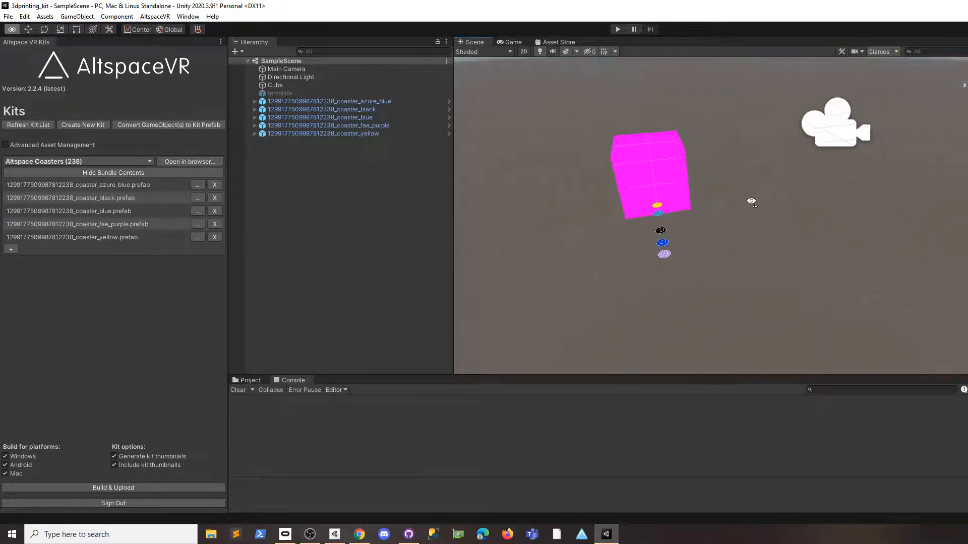
Start Build & Upload of the Altspace Coasters kit and show the altvr.com kits page
{"action": "left_click", "coordinate": [648, 173]}
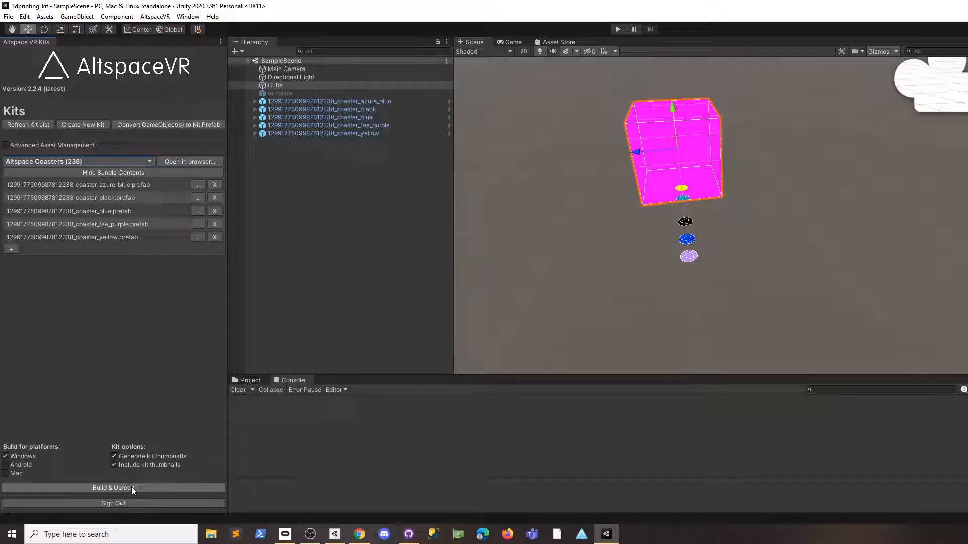
{"action": "left_click", "coordinate": [113, 487]}
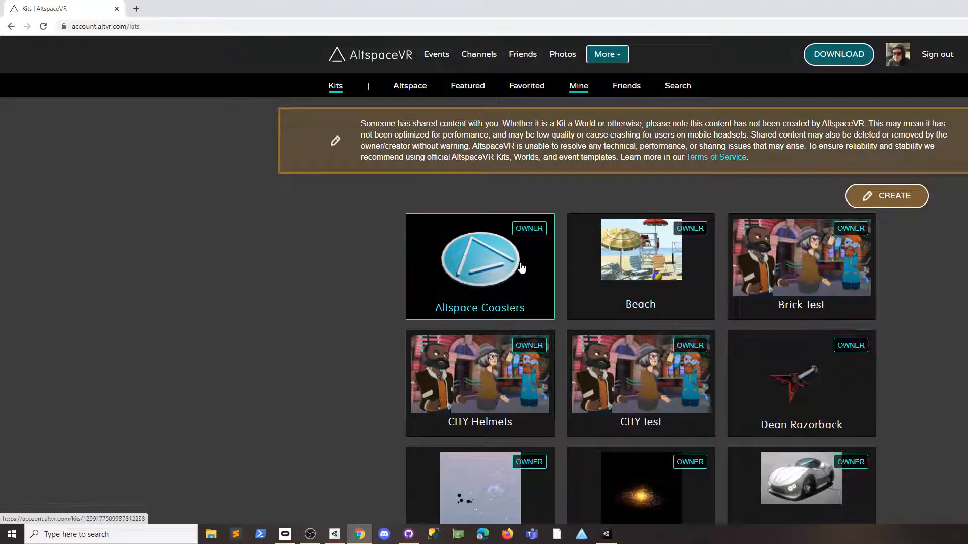
Check the newest 20203 pc upload row on the kit page reads spi and linear colour space
{"action": "left_click", "coordinate": [480, 266]}
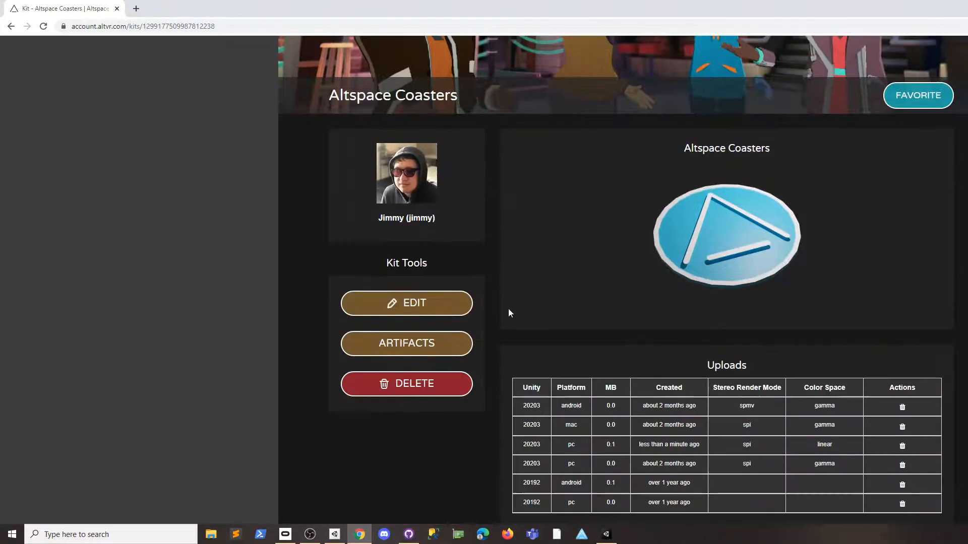
{"action": "mouse_move", "coordinate": [437, 216]}
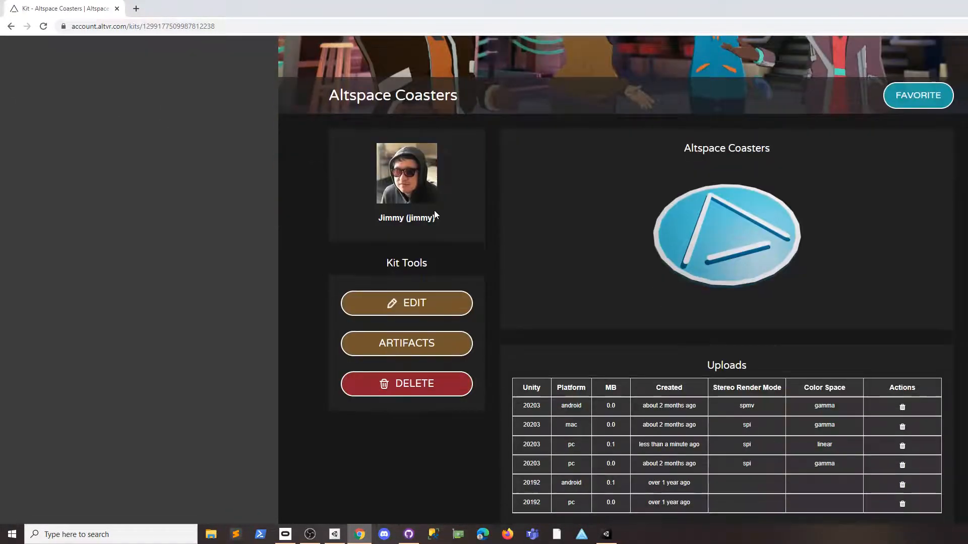
{"action": "scroll", "scroll_direction": "down", "scroll_amount": 3}
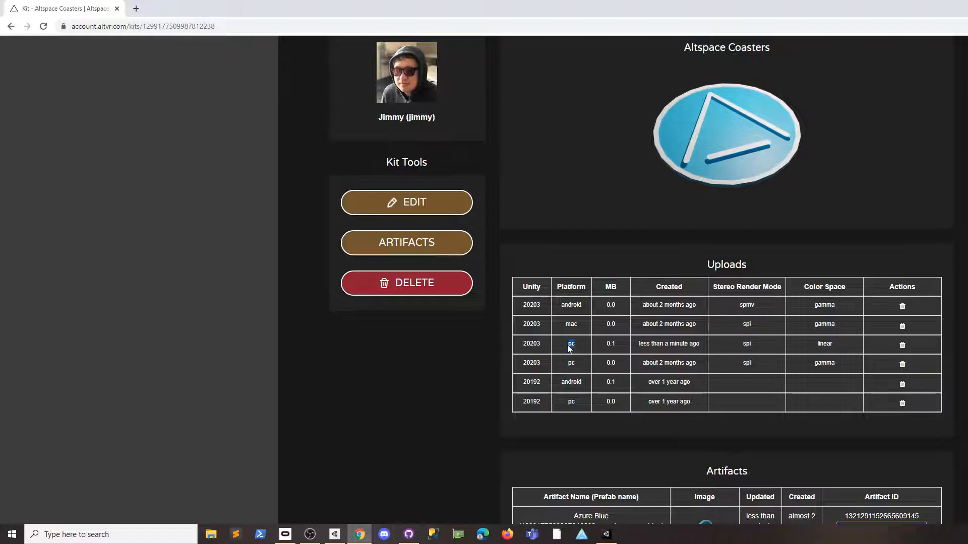
{"action": "left_click_drag", "start_coordinate": [569, 344], "coordinate": [747, 344]}
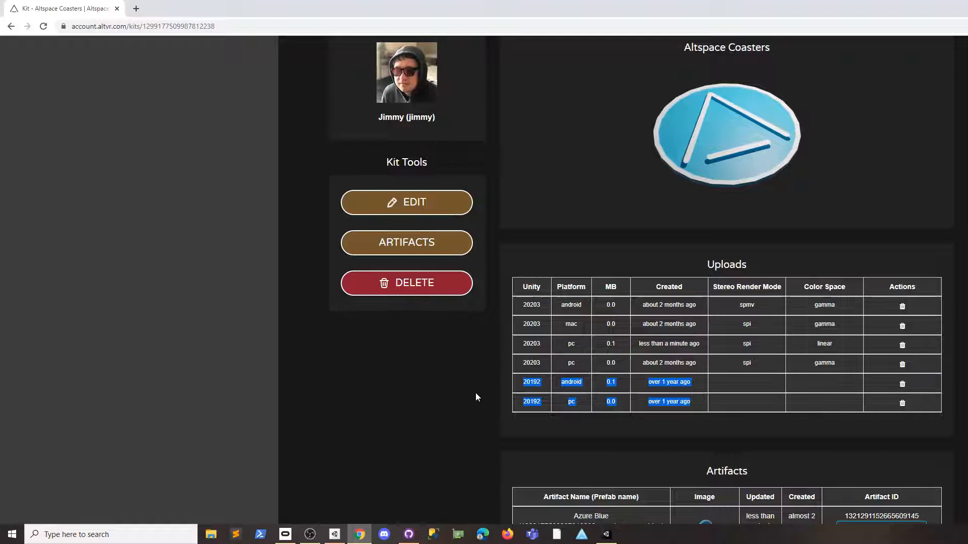
{"action": "mouse_move", "coordinate": [545, 383]}
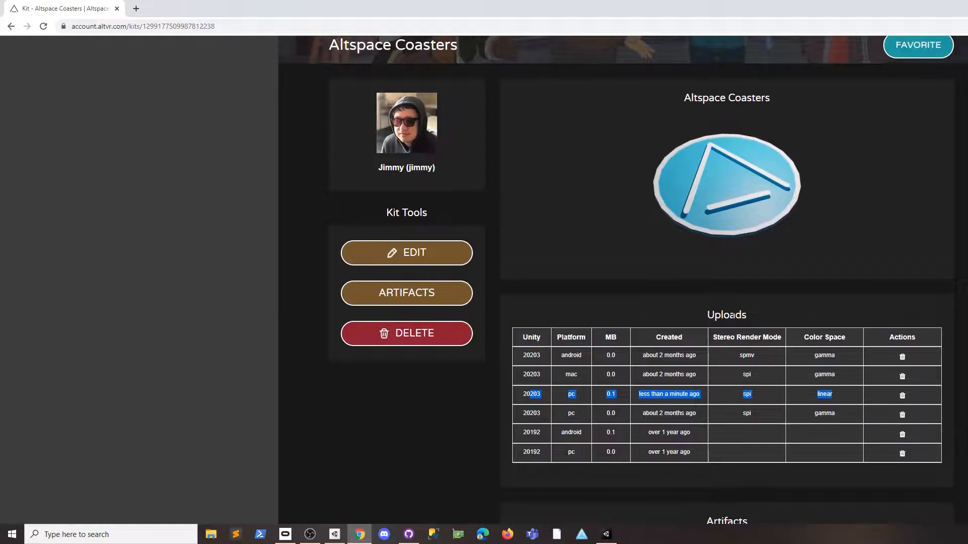
{"action": "scroll", "scroll_direction": "down", "scroll_amount": 3}
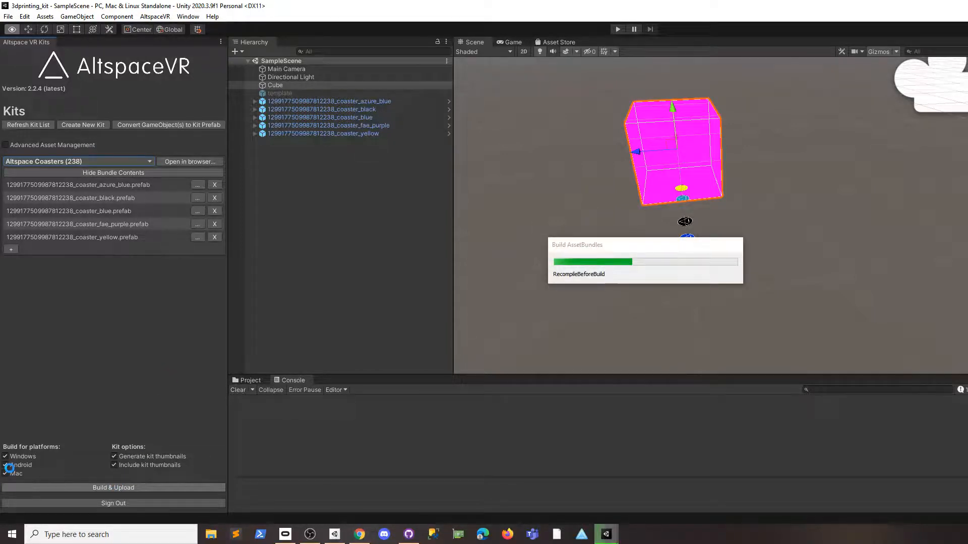
Build and upload the kit with Windows, Android and Mac enabled, waiting for asset bundles to finish
{"action": "key", "text": "alt+tab"}
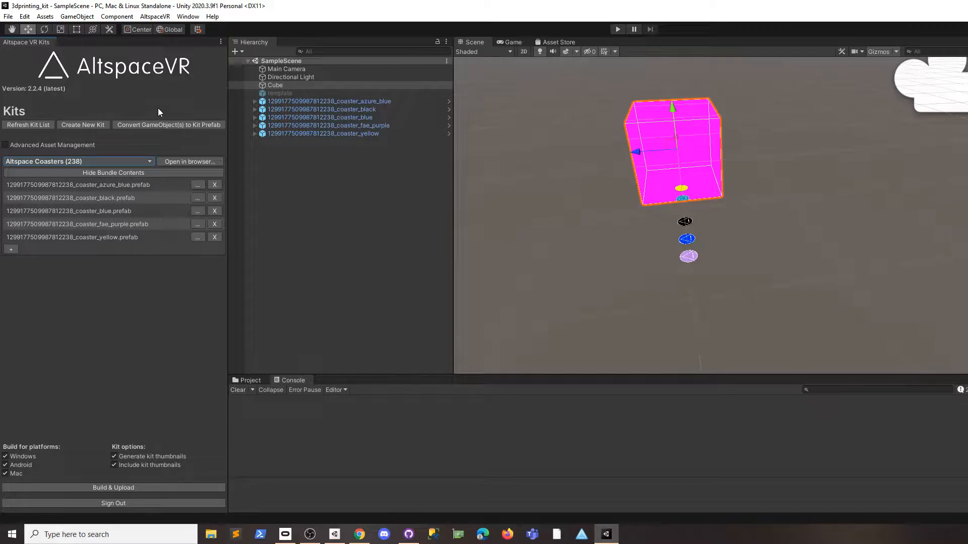
{"action": "mouse_move", "coordinate": [788, 398]}
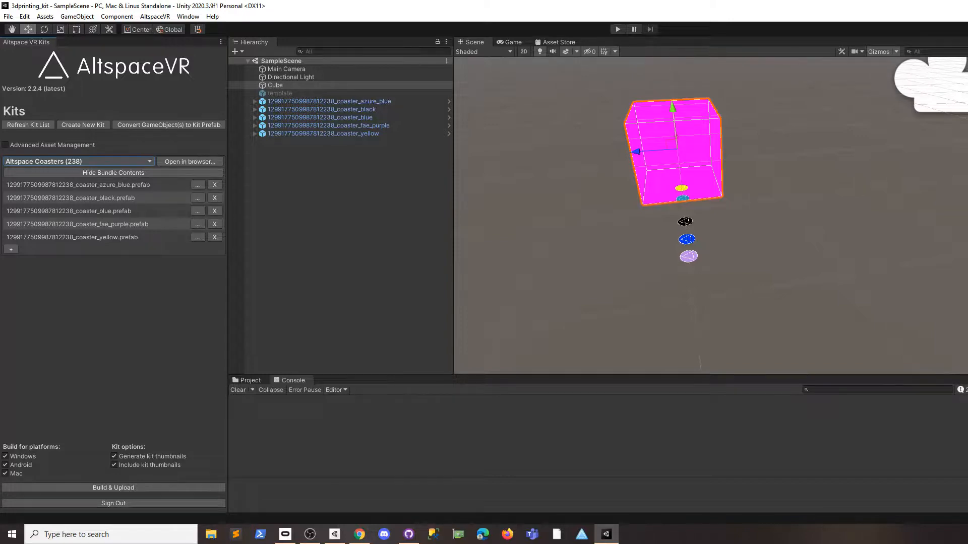
Confirm the refreshed uploads list shows new android, mac and pc rows marked linear
{"action": "left_click", "coordinate": [11, 29]}
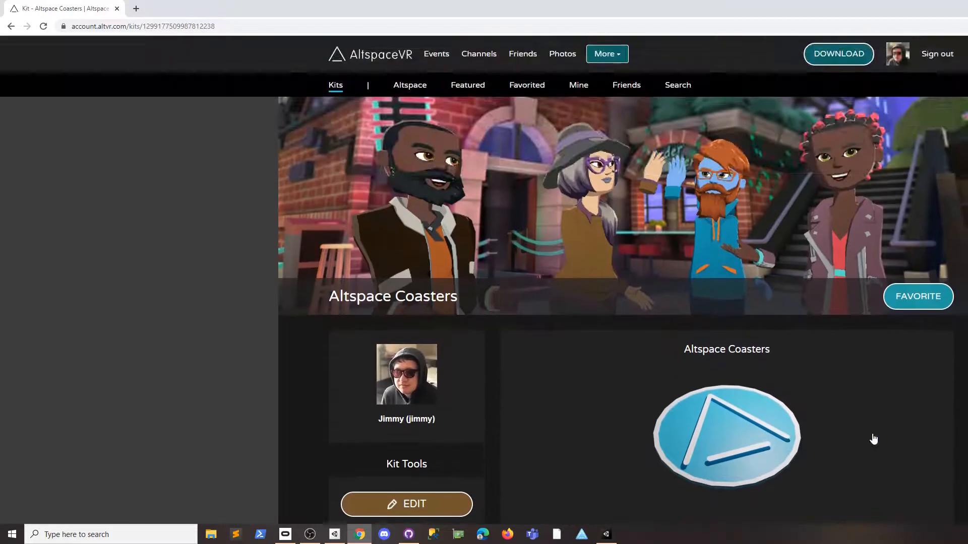
{"action": "scroll", "scroll_direction": "down", "scroll_amount": 3}
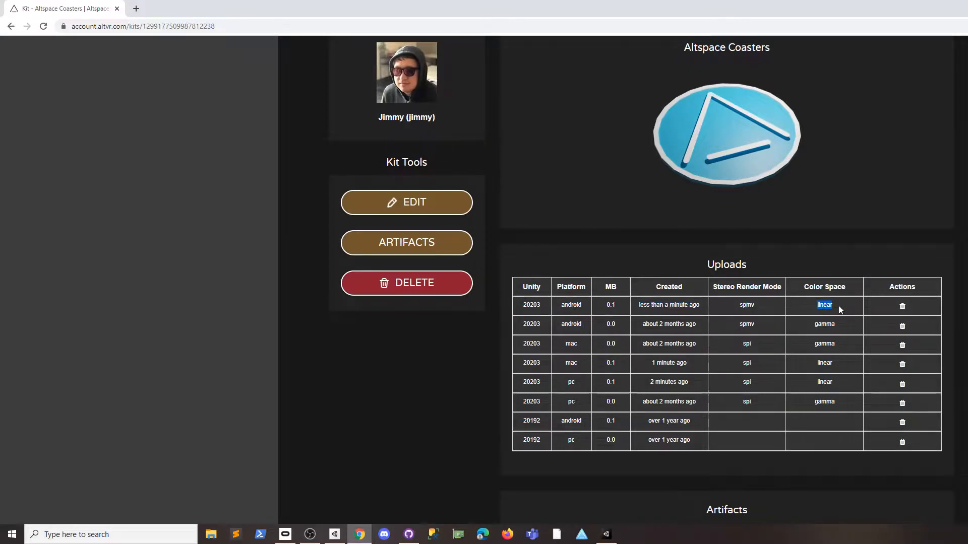
{"action": "mouse_move", "coordinate": [709, 307]}
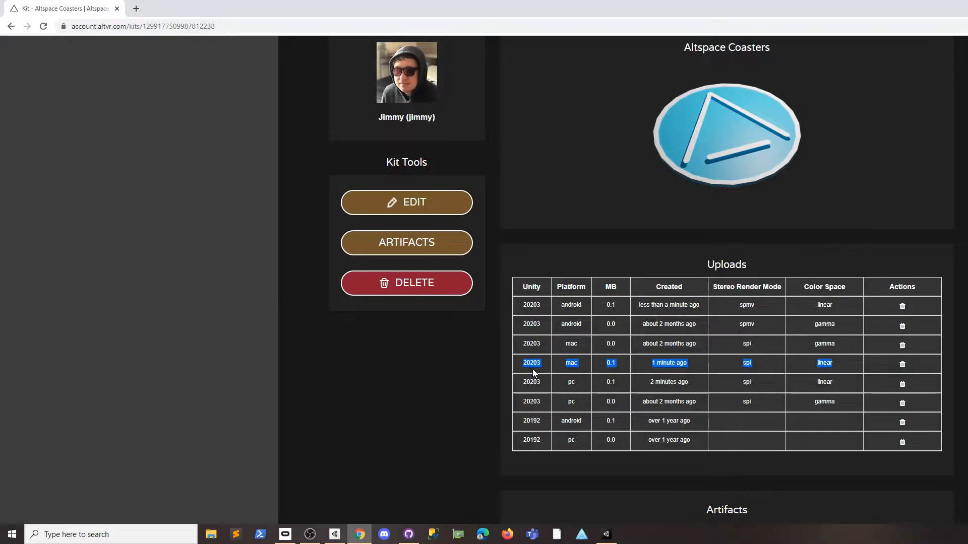
{"action": "key", "text": "alt+tab"}
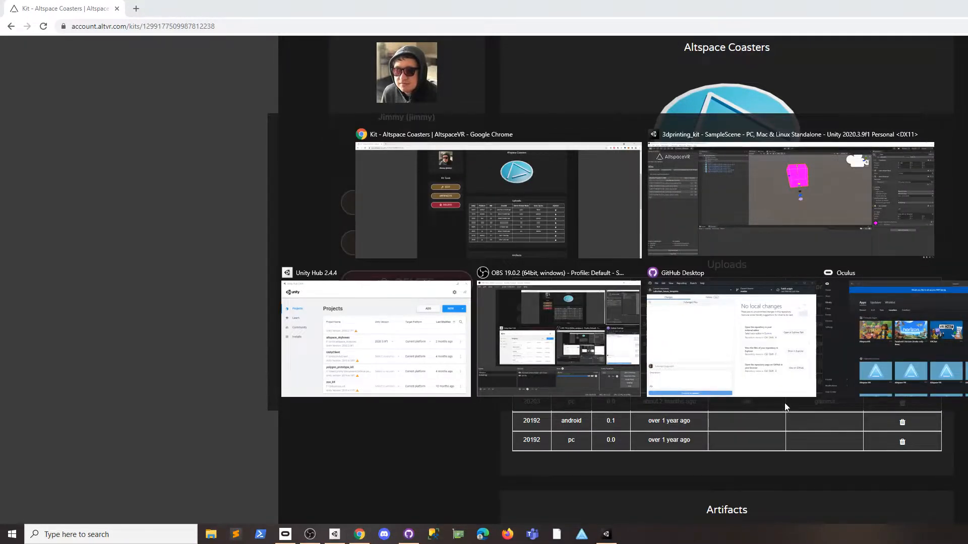
{"action": "left_click", "coordinate": [790, 197]}
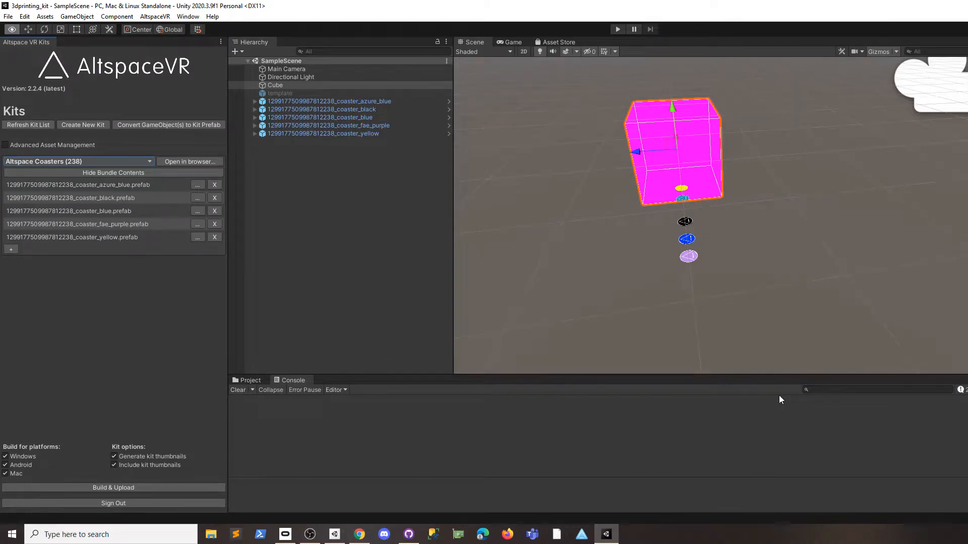
{"action": "key", "text": "alt+tab"}
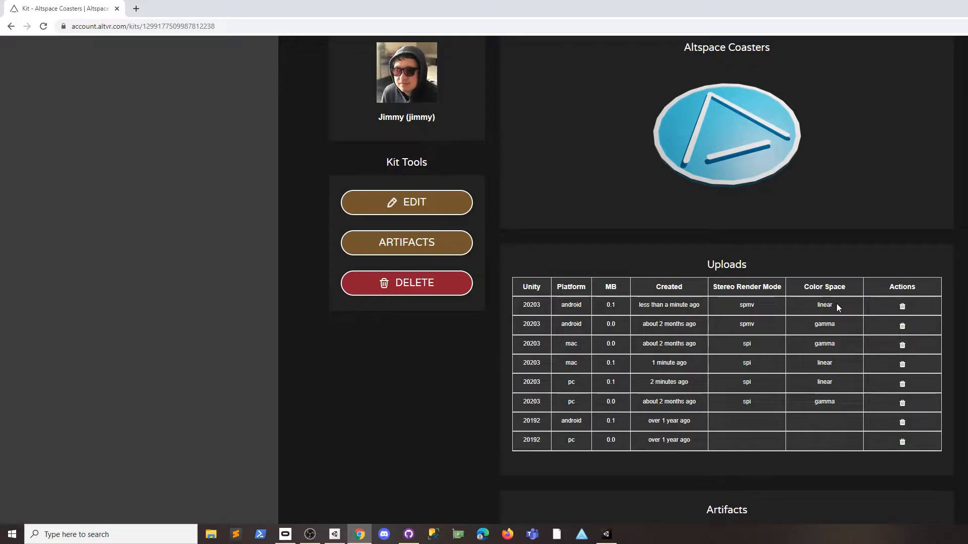
{"action": "double_click", "coordinate": [824, 305]}
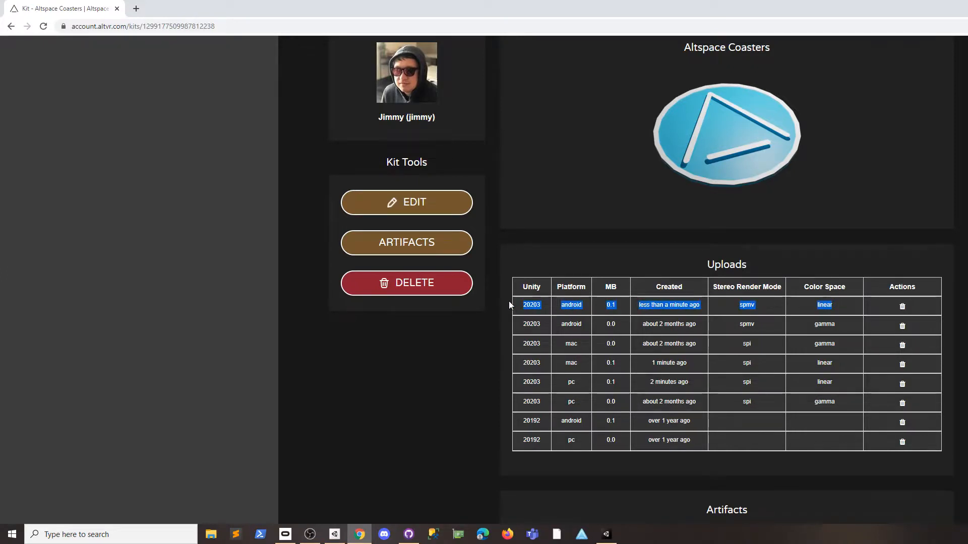
{"action": "mouse_move", "coordinate": [575, 302]}
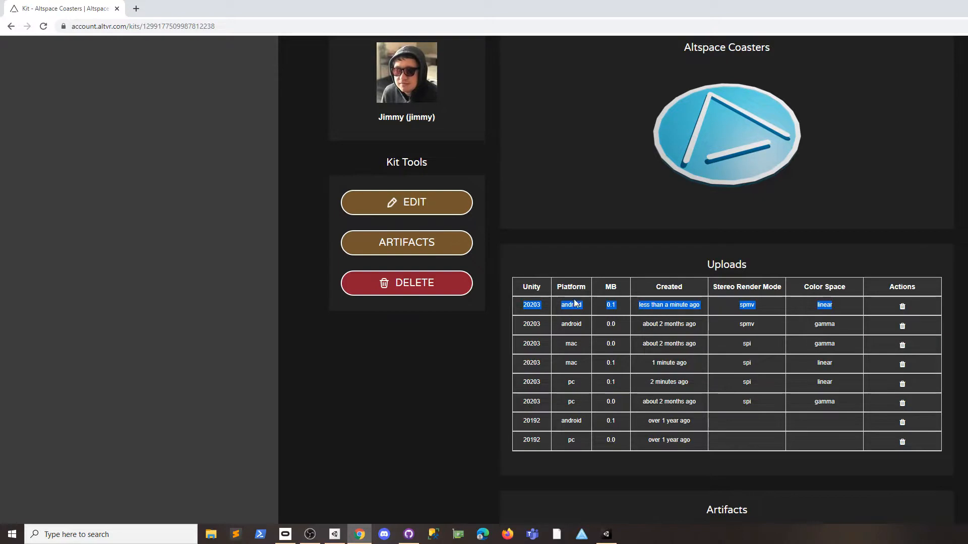
{"action": "mouse_move", "coordinate": [440, 488]}
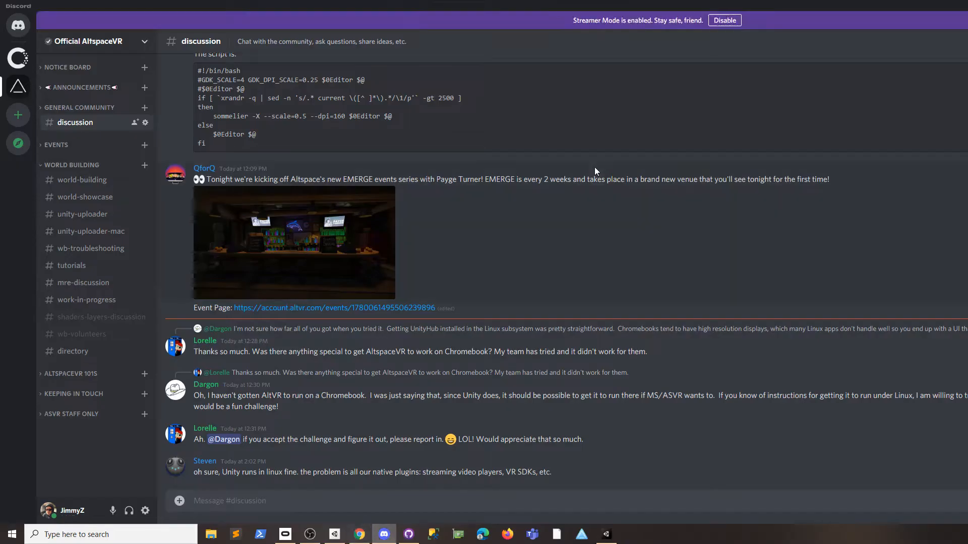
{"action": "mouse_move", "coordinate": [346, 34]}
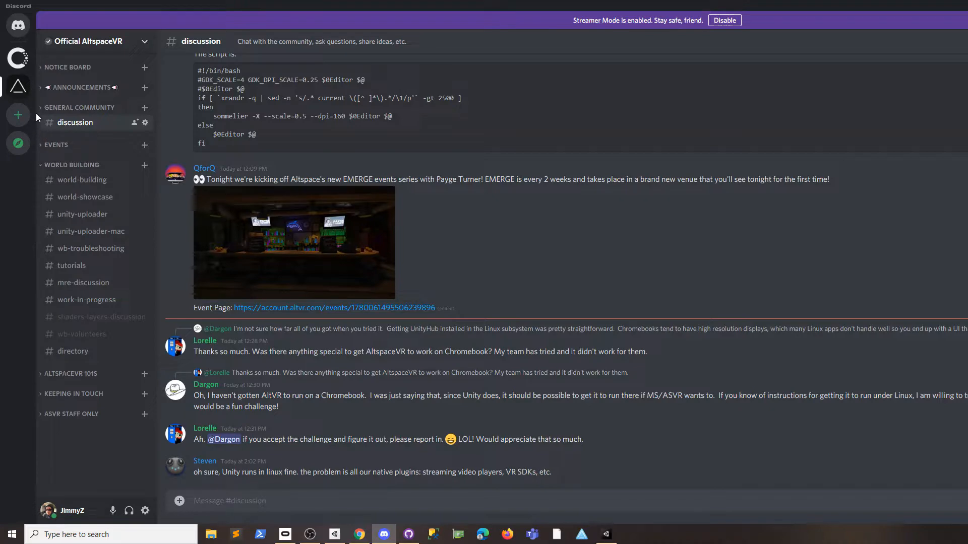
Expand the ANNOUNCEMENTS category in the Official AltspaceVR Discord server
{"action": "left_click", "coordinate": [82, 87]}
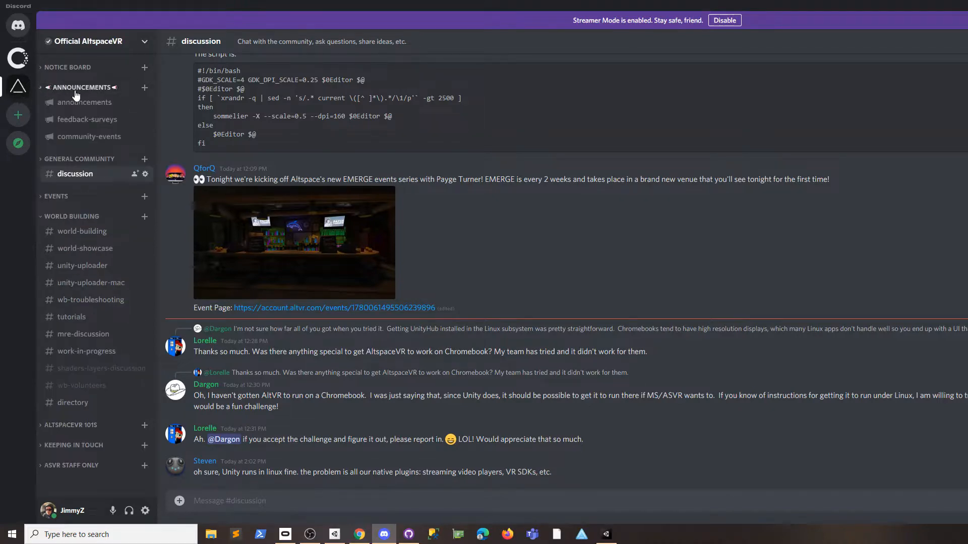
View the Render Tools update post with Altspace Uploader 2 and URP preview links, then switch programs
{"action": "left_click", "coordinate": [84, 102]}
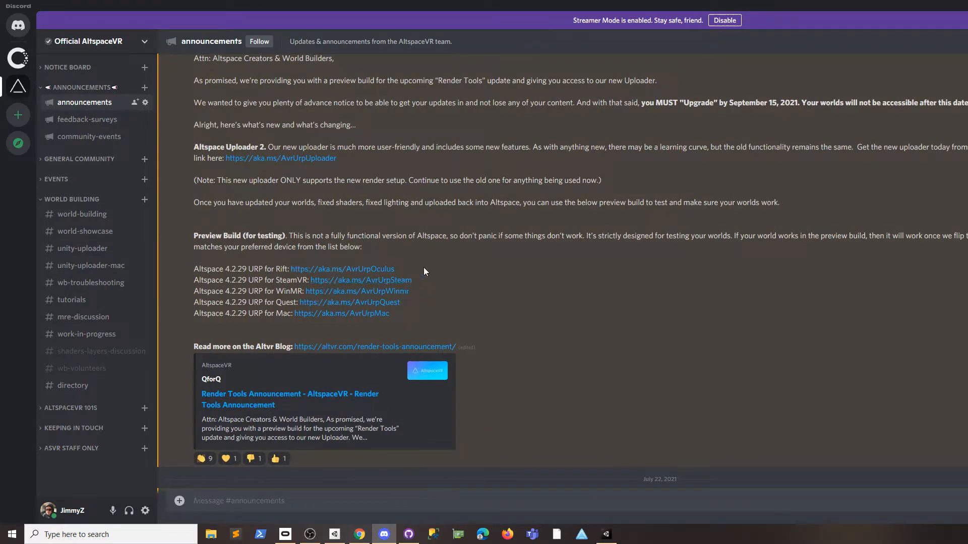
{"action": "mouse_move", "coordinate": [417, 323]}
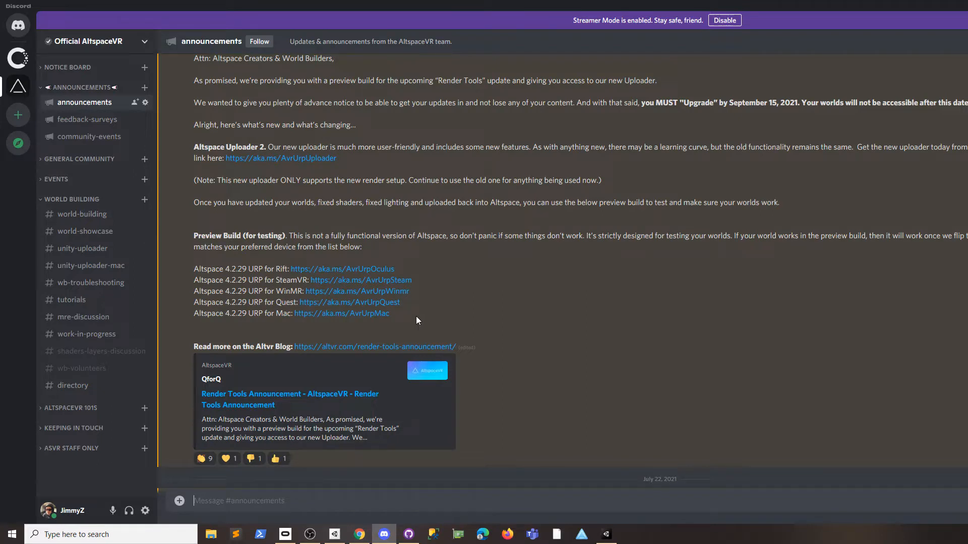
{"action": "mouse_move", "coordinate": [413, 307]}
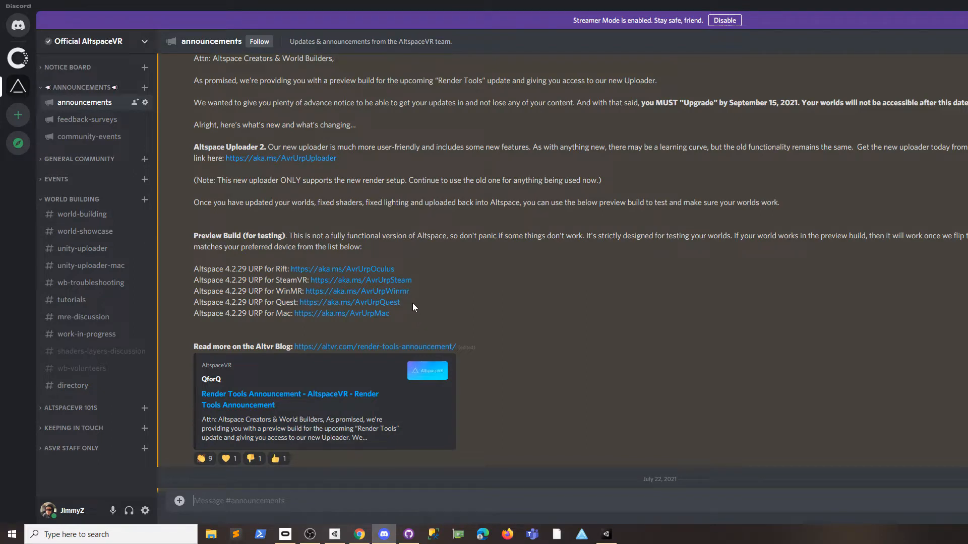
{"action": "mouse_move", "coordinate": [429, 299]}
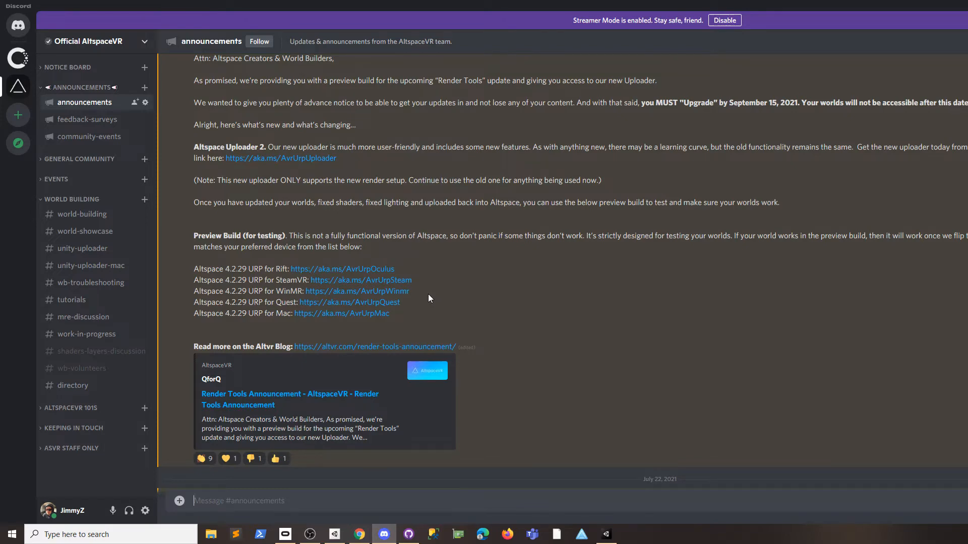
{"action": "key", "text": "Alt+Tab"}
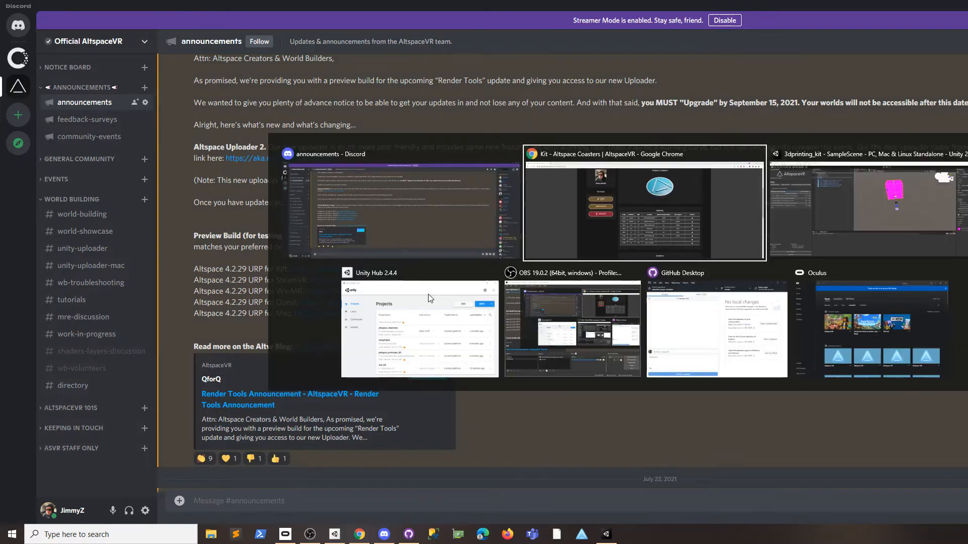